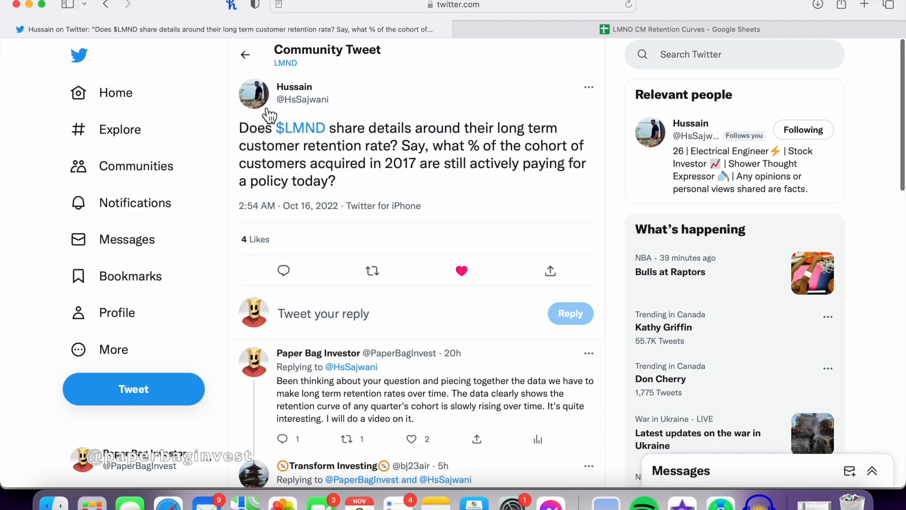
mouse_move(399, 134)
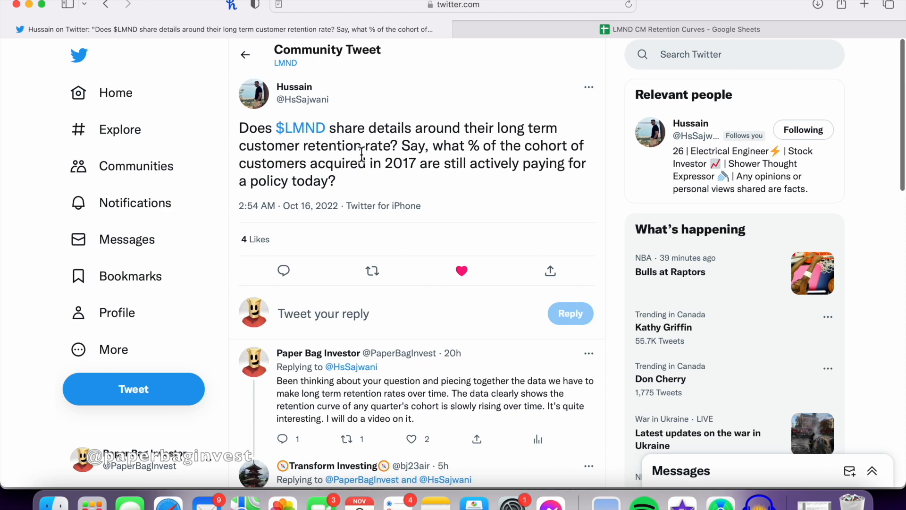
mouse_move(523, 152)
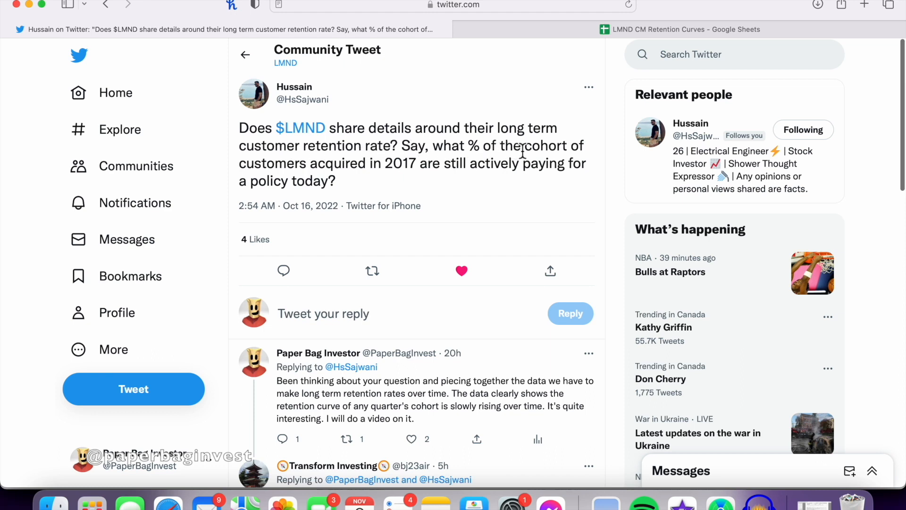
mouse_move(365, 171)
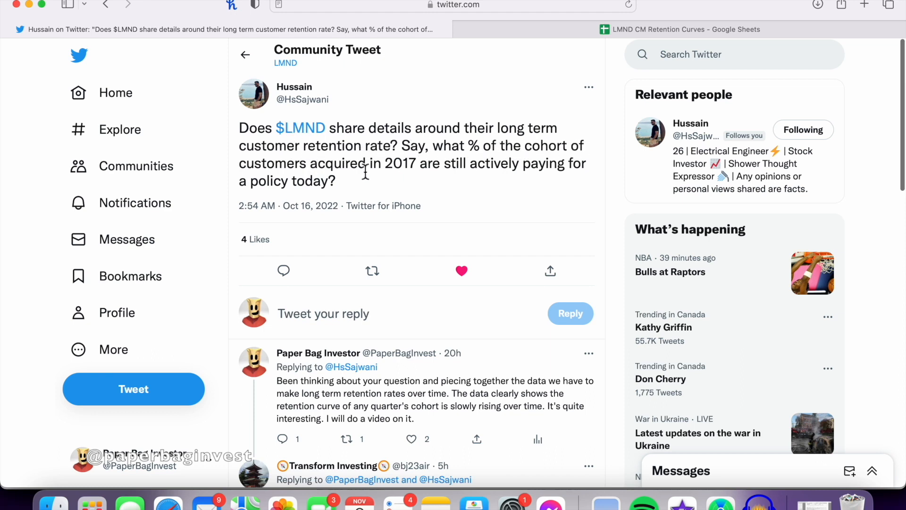
mouse_move(459, 169)
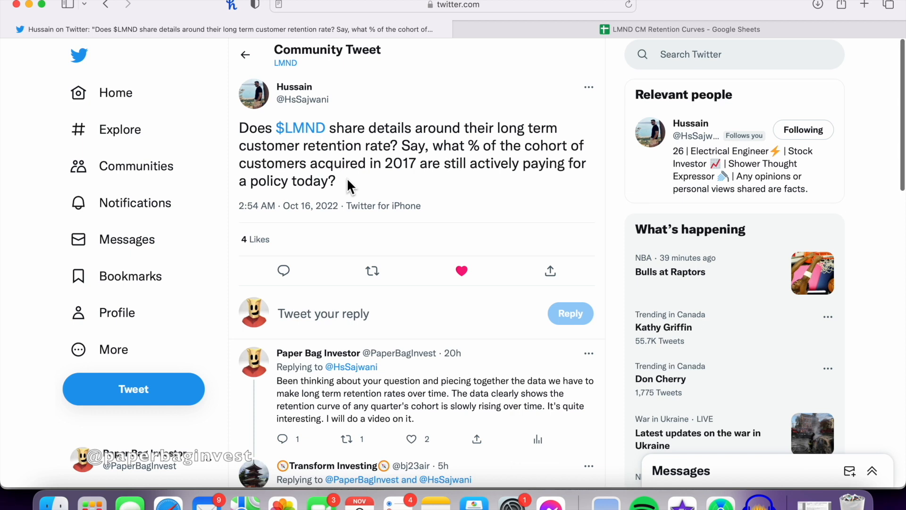
mouse_move(491, 206)
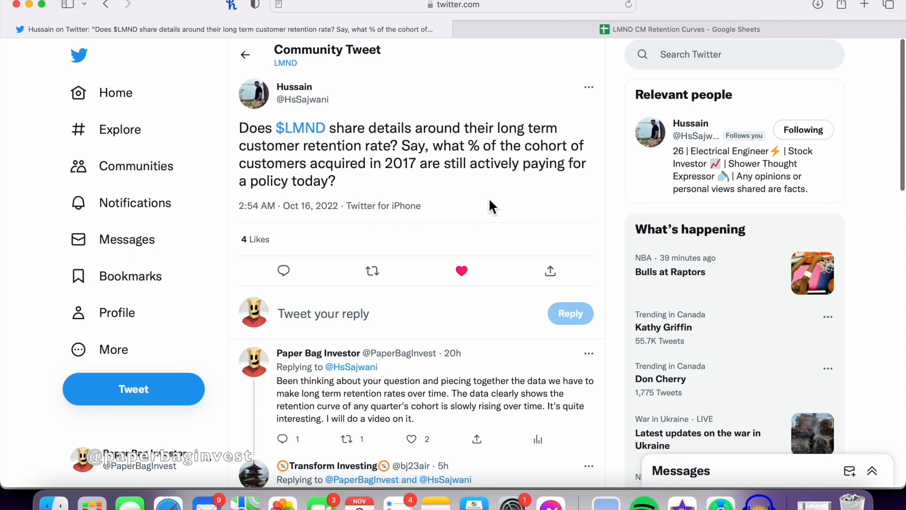
mouse_move(474, 164)
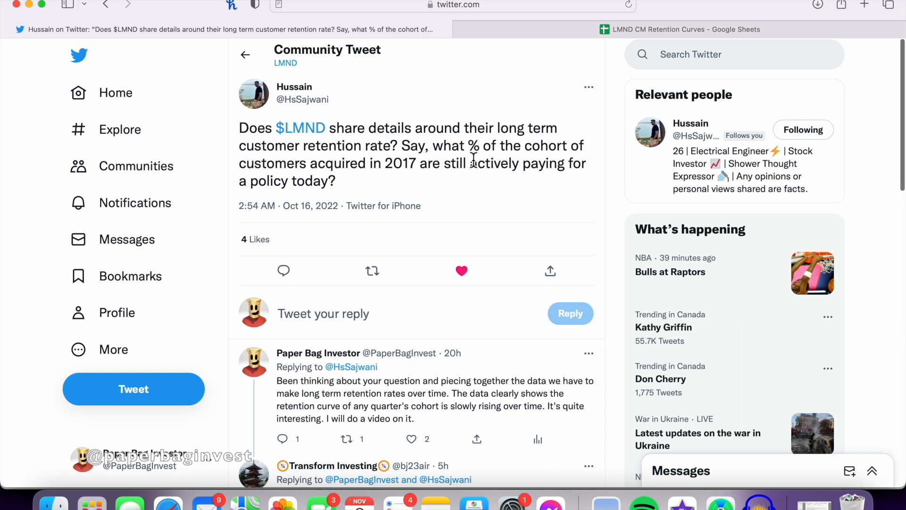
mouse_move(484, 153)
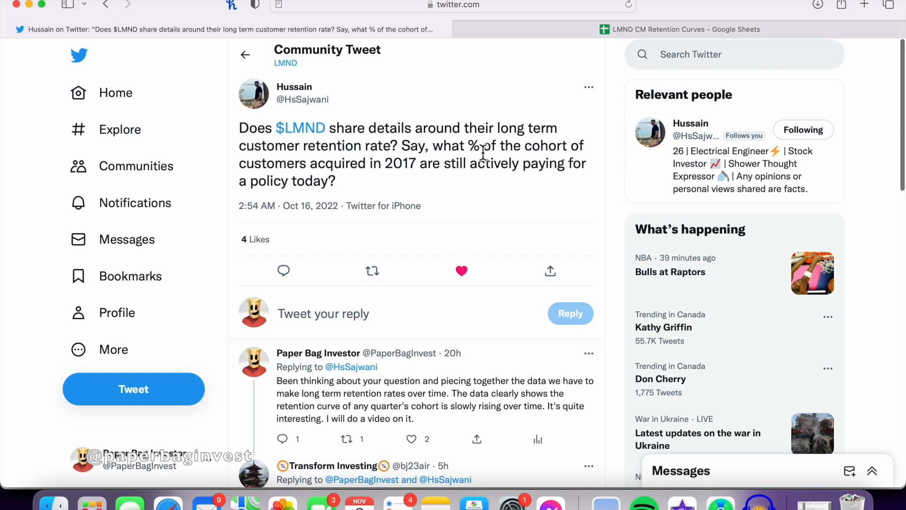
mouse_move(482, 150)
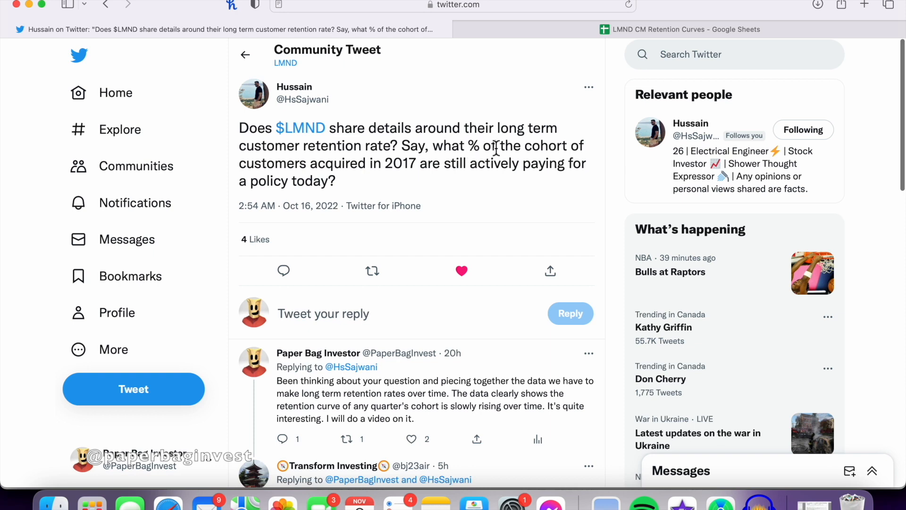
mouse_move(459, 128)
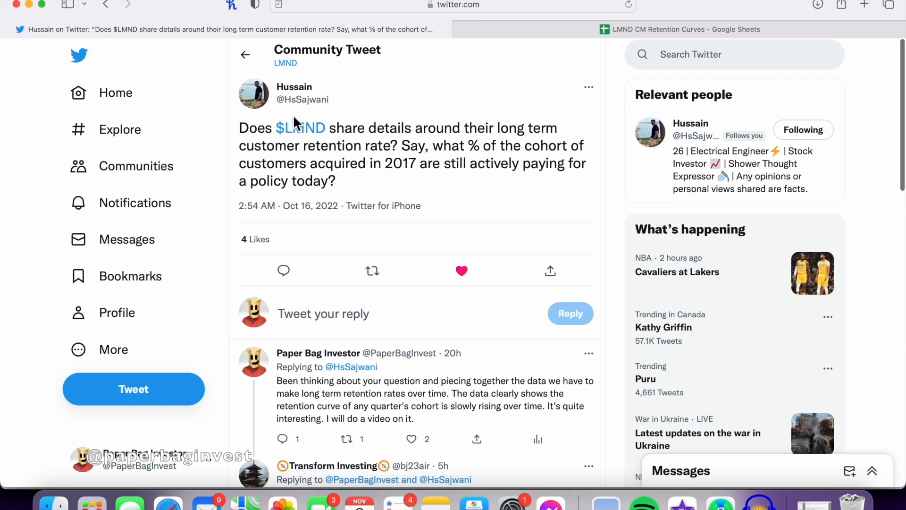
mouse_move(402, 204)
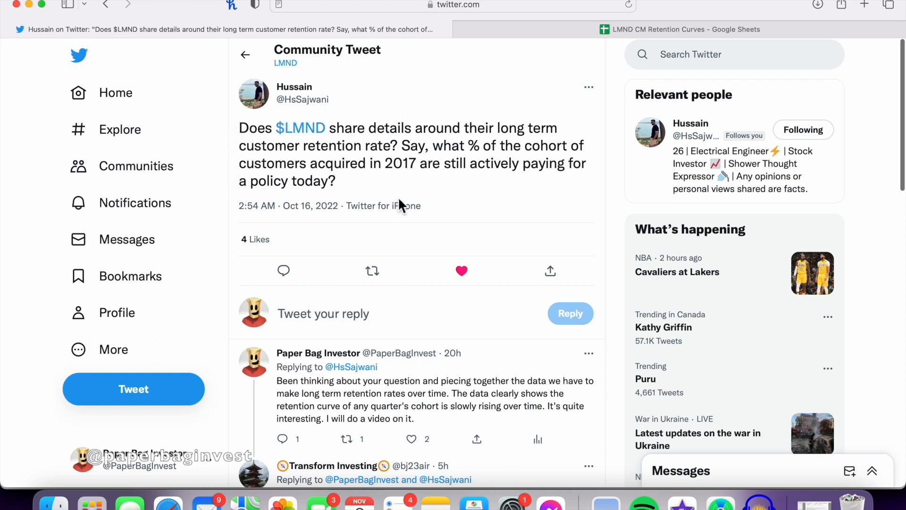
mouse_move(605, 164)
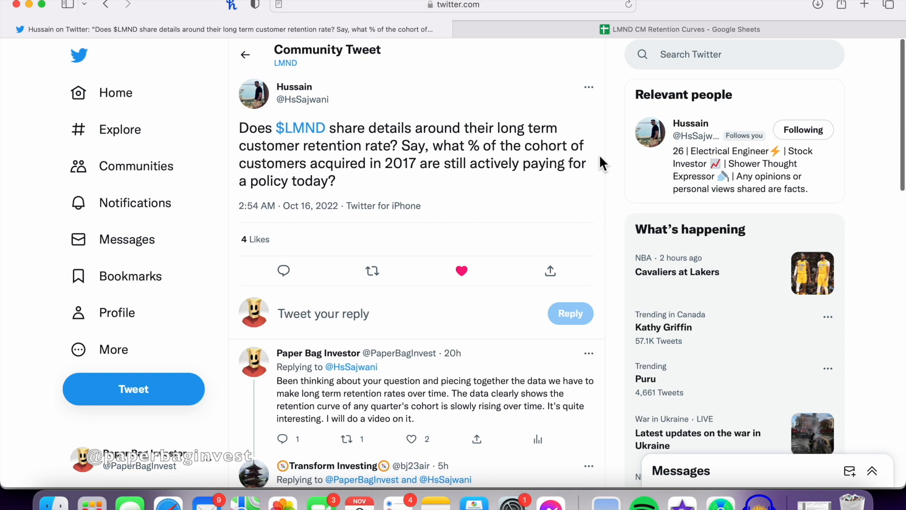
mouse_move(593, 133)
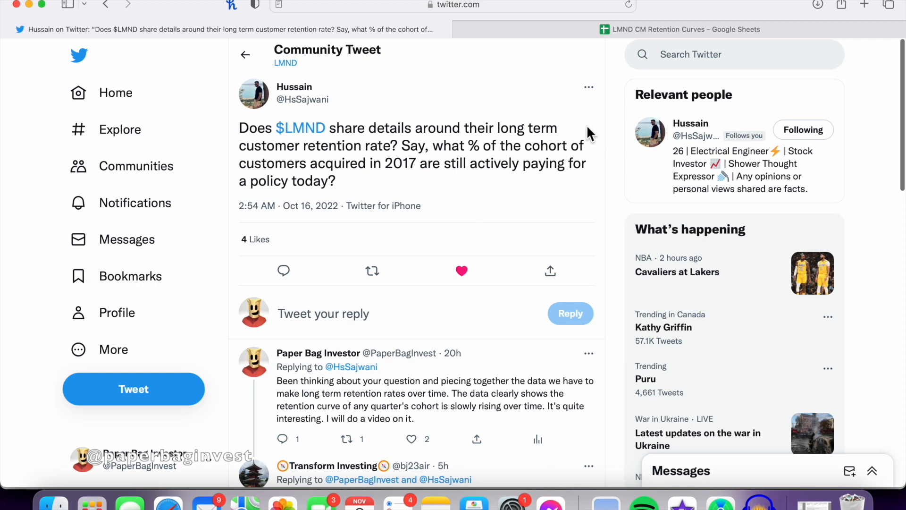
mouse_move(540, 115)
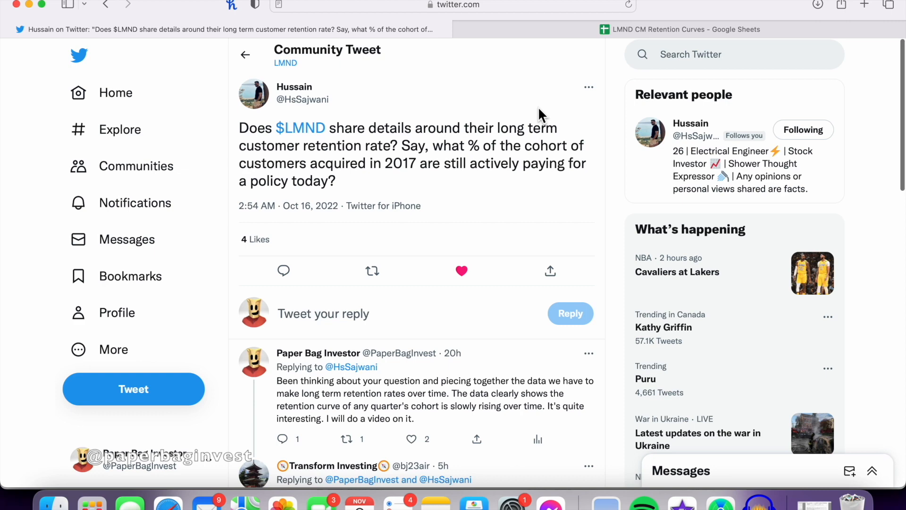
mouse_move(507, 128)
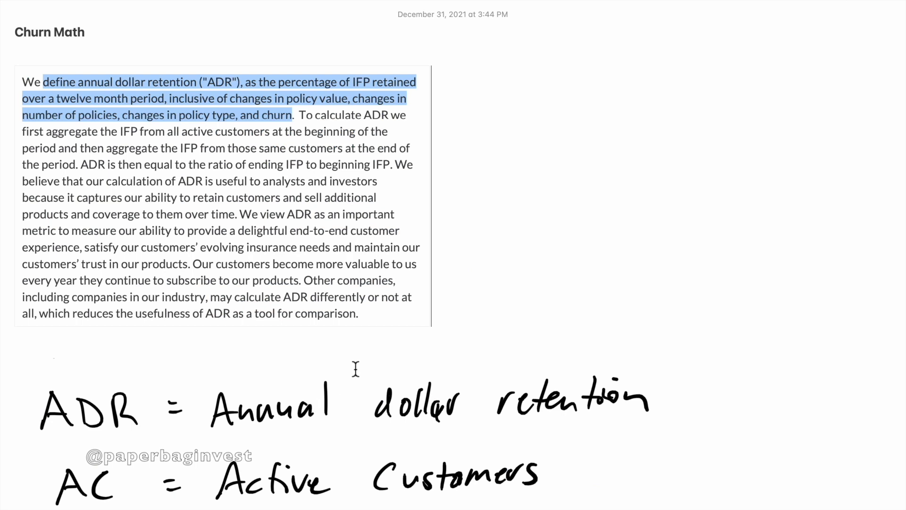
mouse_move(354, 373)
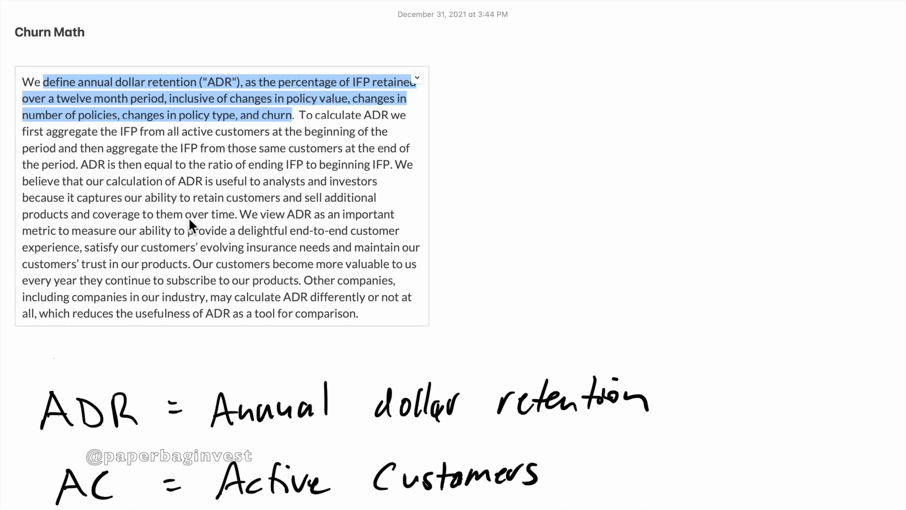
mouse_move(188, 90)
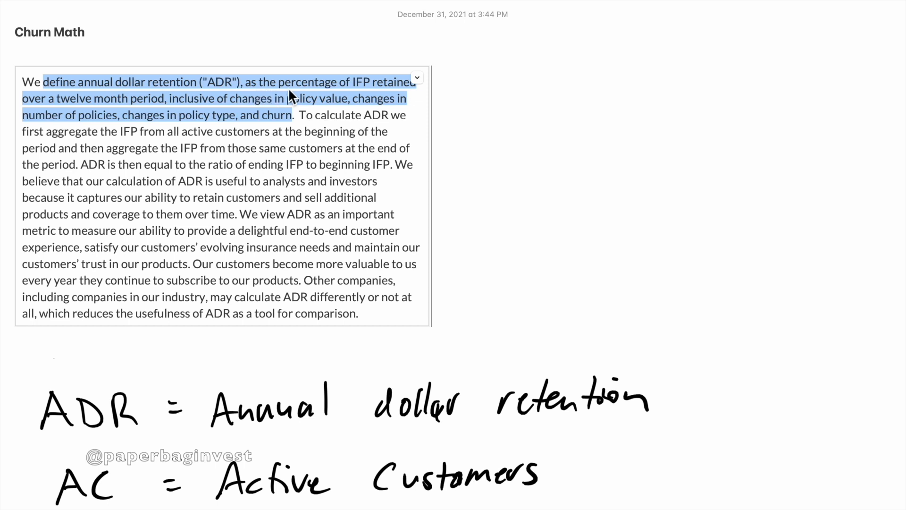
mouse_move(383, 96)
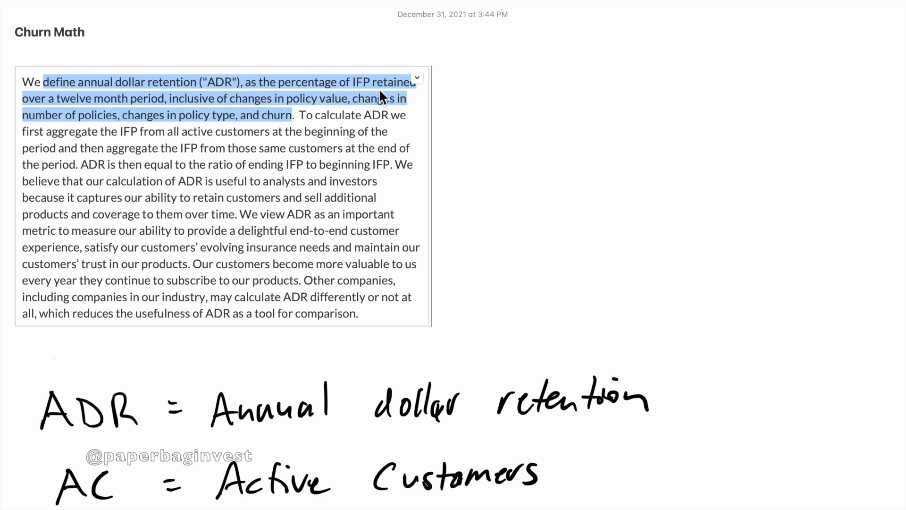
mouse_move(189, 108)
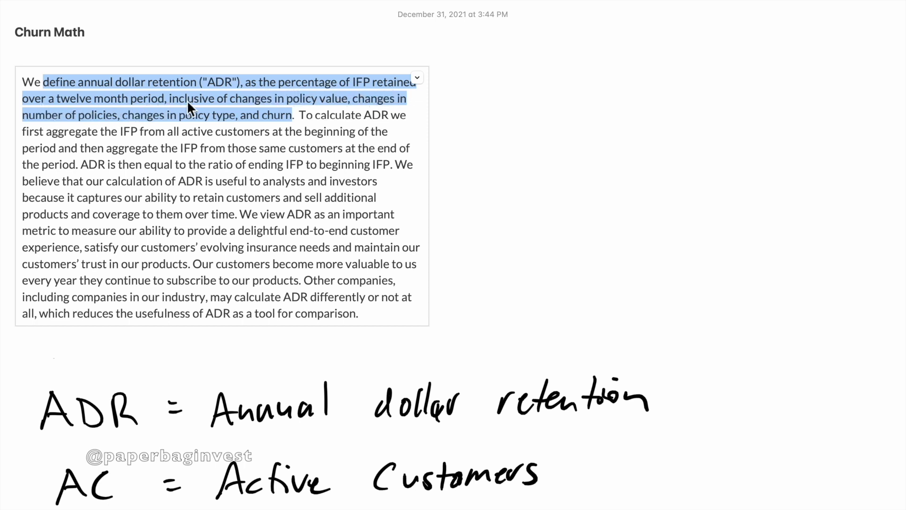
mouse_move(382, 106)
type(".8*.")
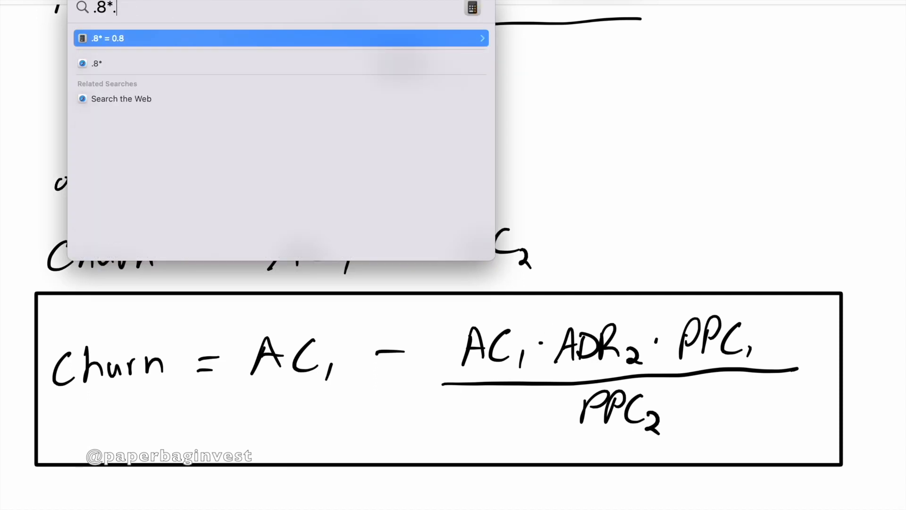
Enter the .8* multiplication in Spotlight to compute the quarterly churn figure.
type("*")
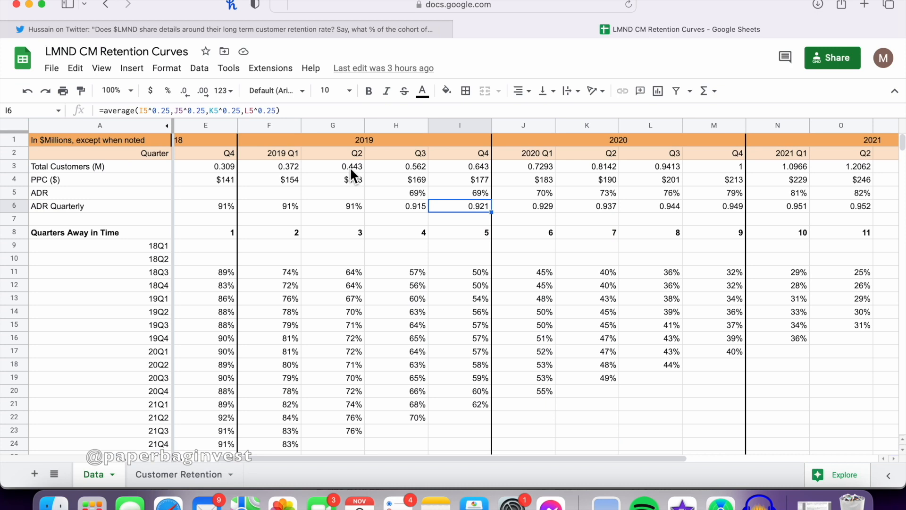
mouse_move(556, 315)
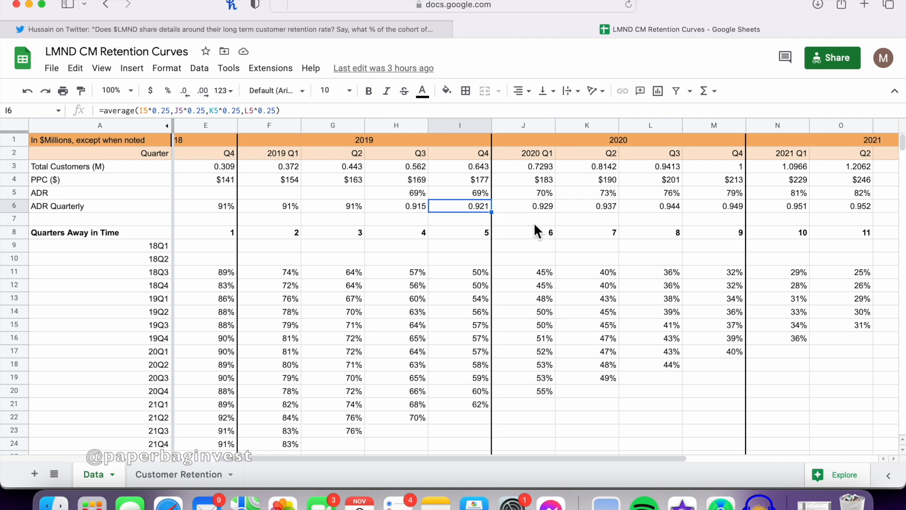
Inspect the ADR Quarterly formula in J6 against the 70% ADR value in J5.
left_click(523, 206)
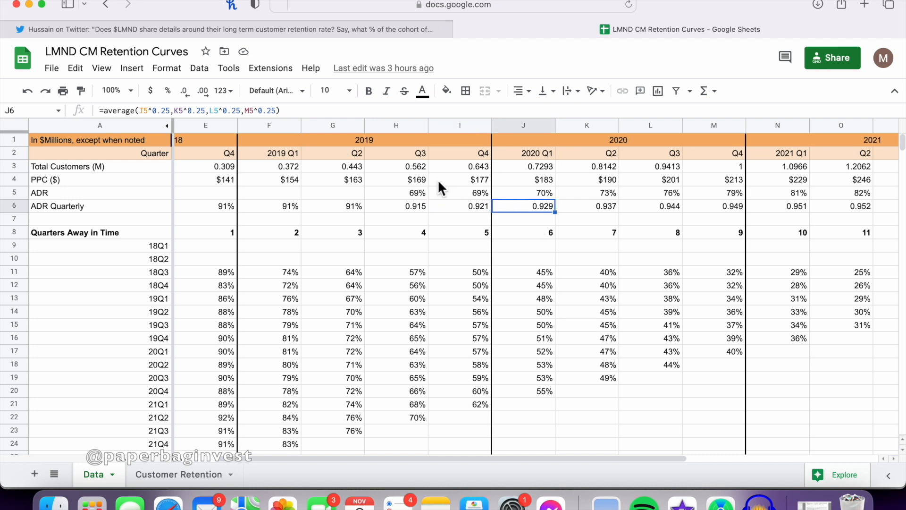
left_click(13, 166)
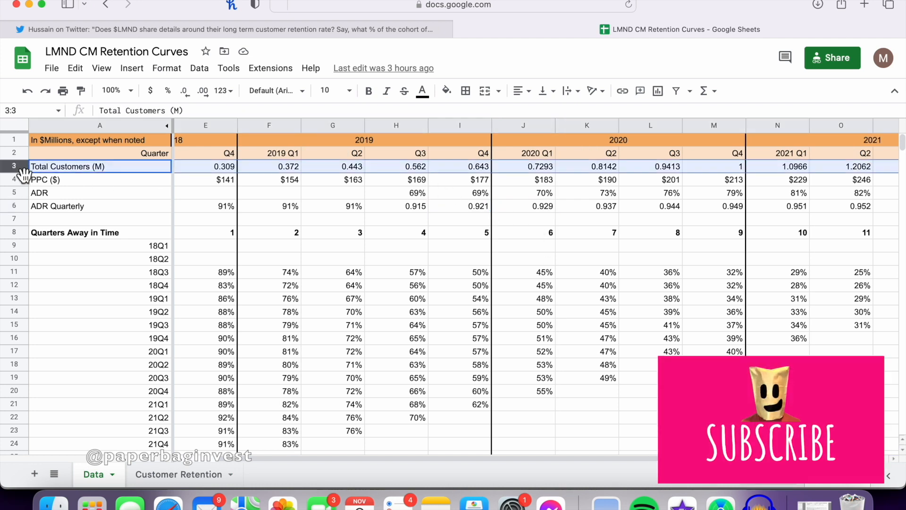
left_click(523, 193)
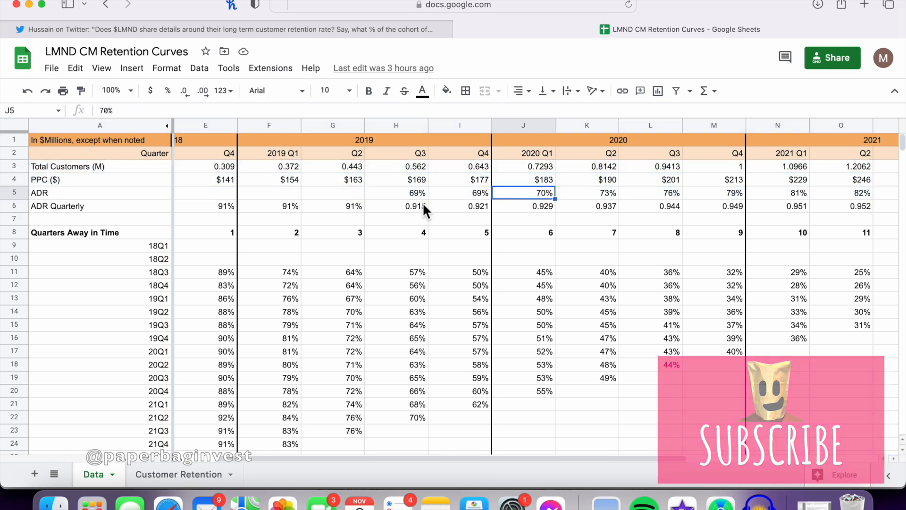
left_click(15, 205)
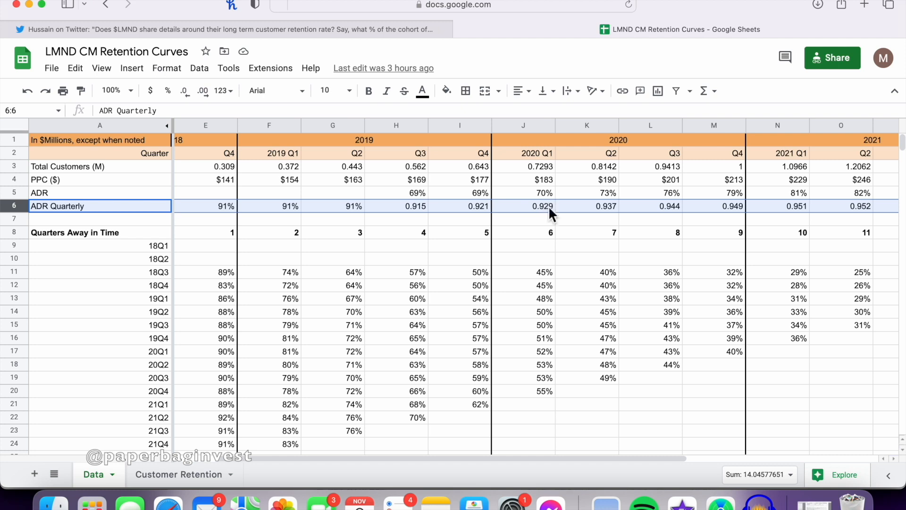
mouse_move(555, 227)
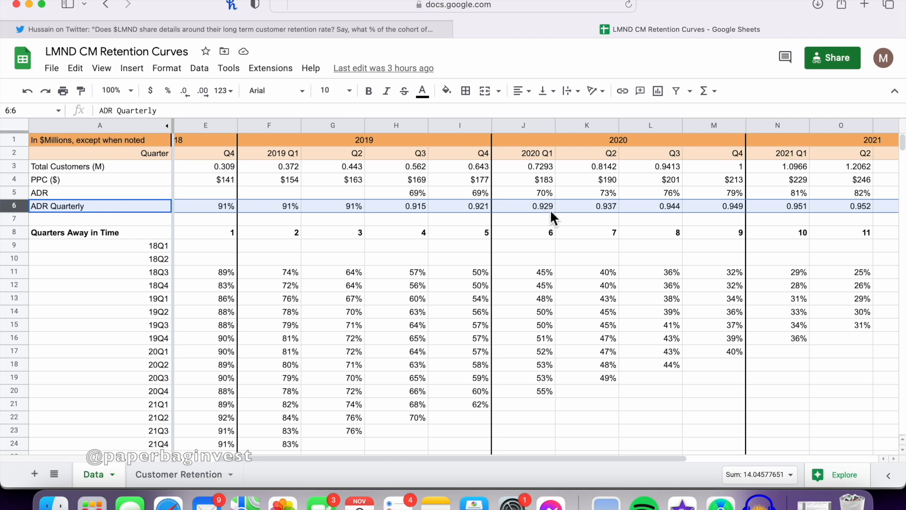
Select the ADR row and its 2020 Q1 value of 70%.
left_click(536, 192)
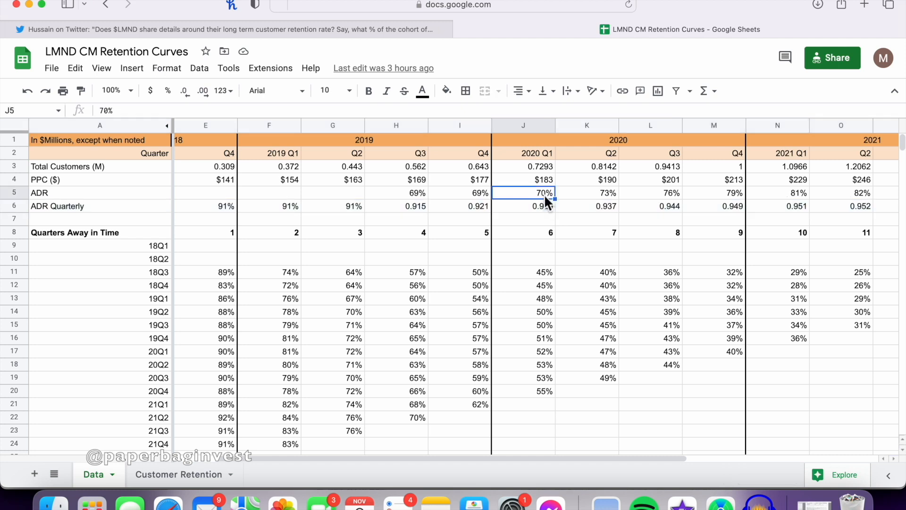
left_click(15, 193)
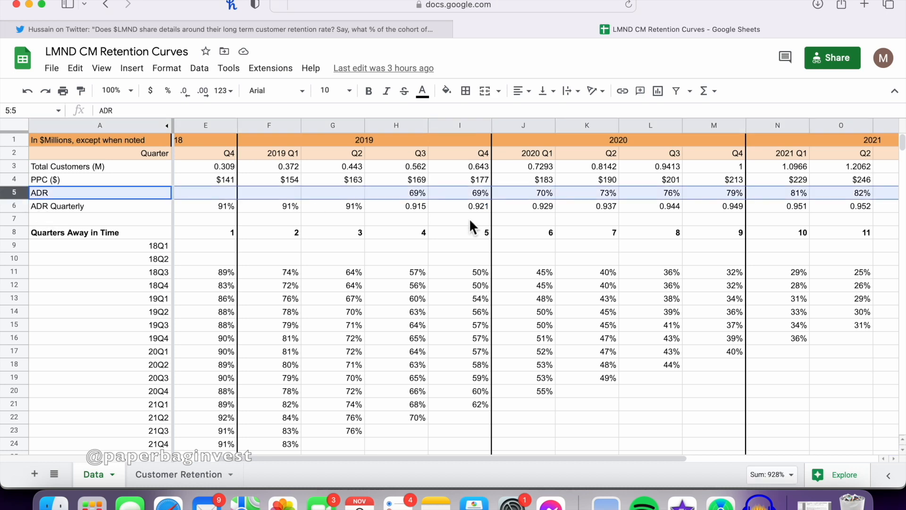
left_click(523, 193)
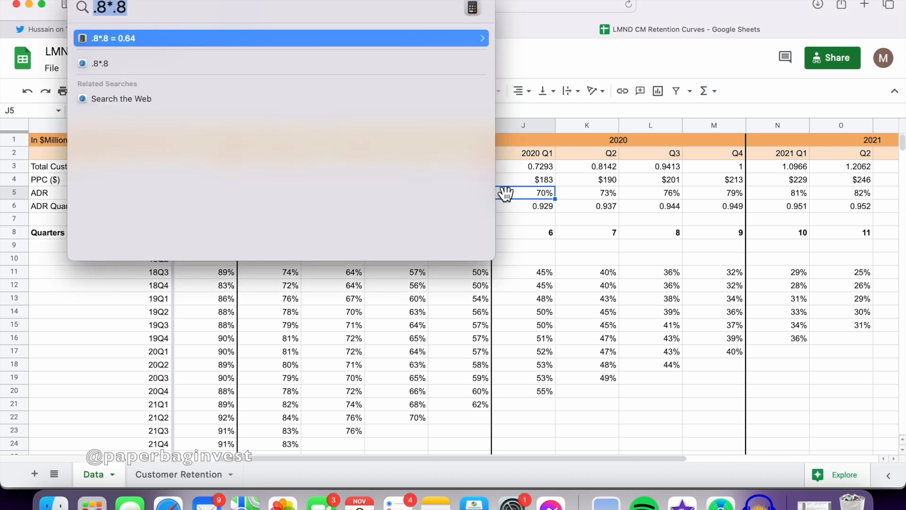
type(".7^(1/4")
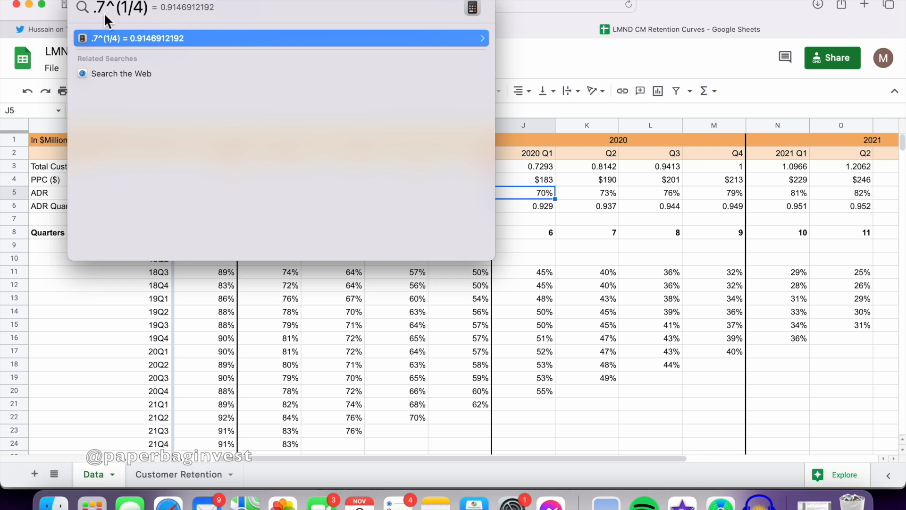
mouse_move(183, 28)
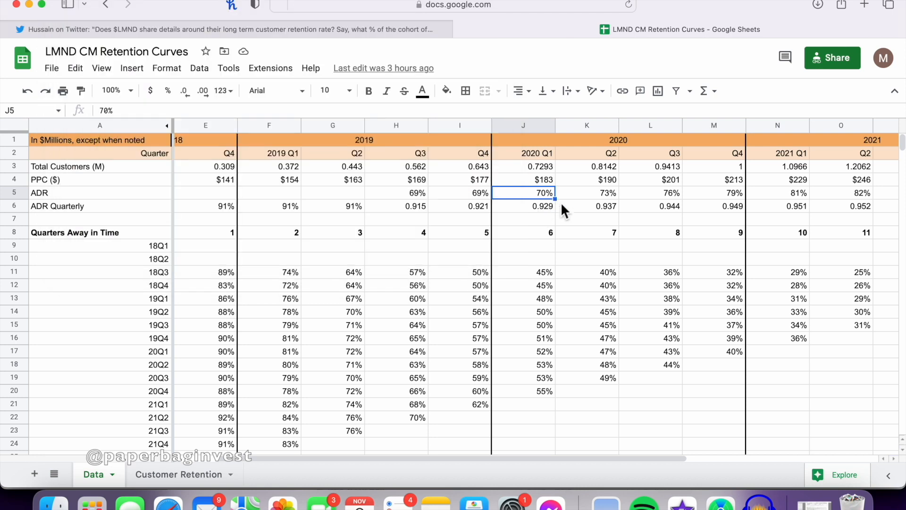
left_click(586, 193)
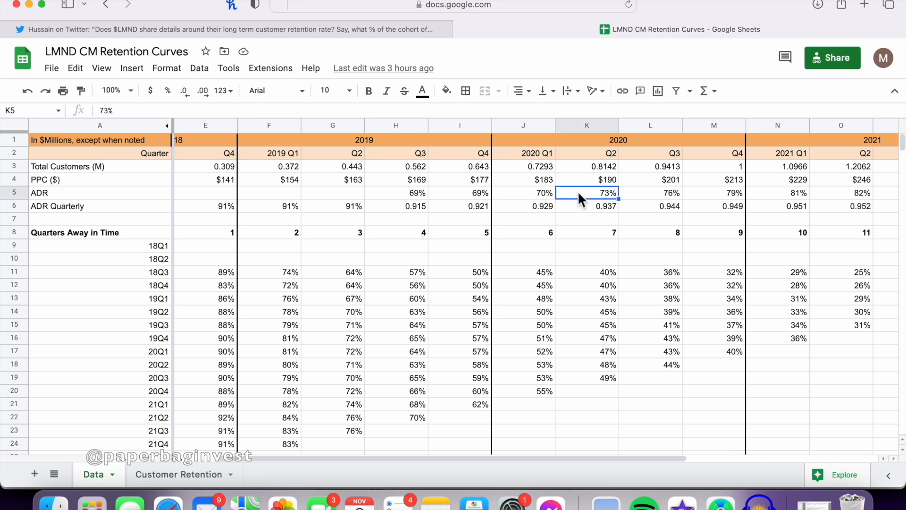
mouse_move(555, 203)
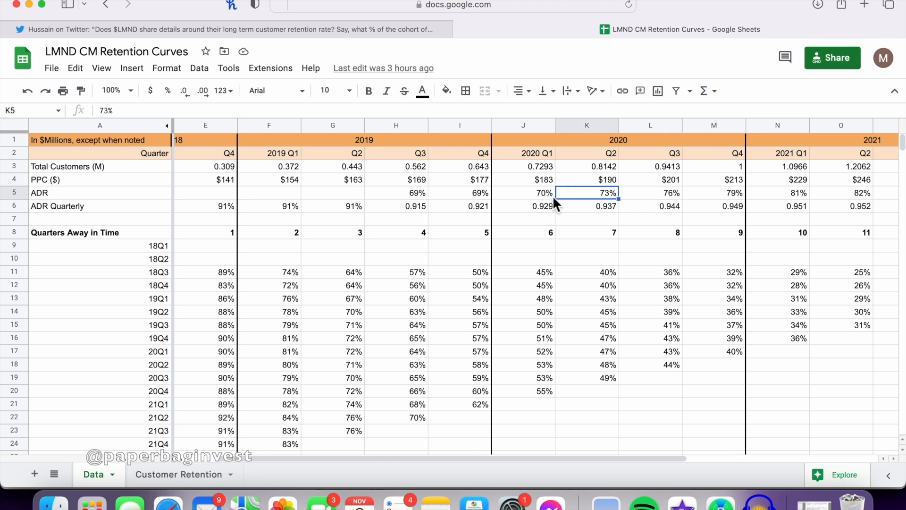
left_click(523, 193)
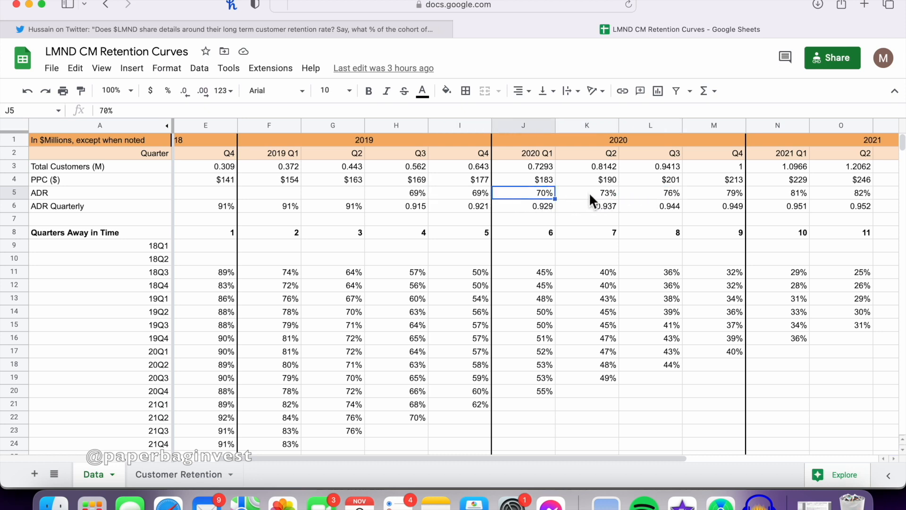
mouse_move(553, 203)
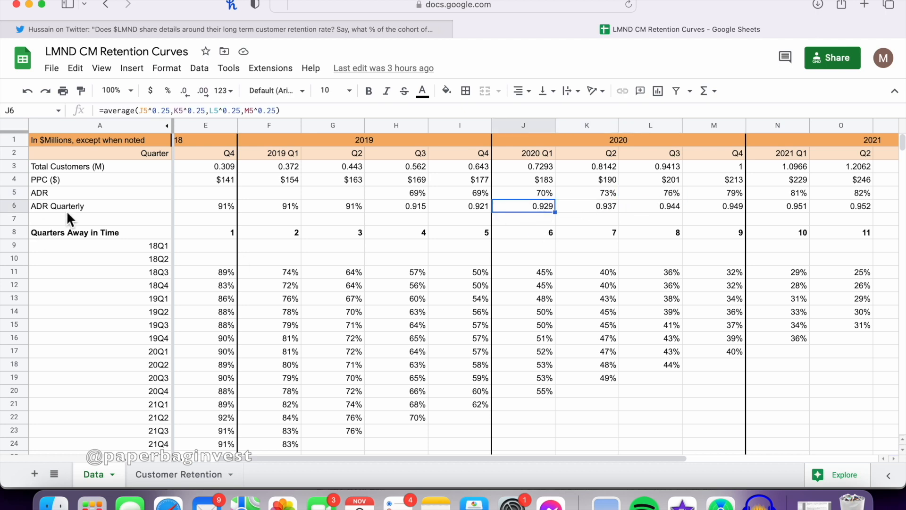
double_click(524, 206)
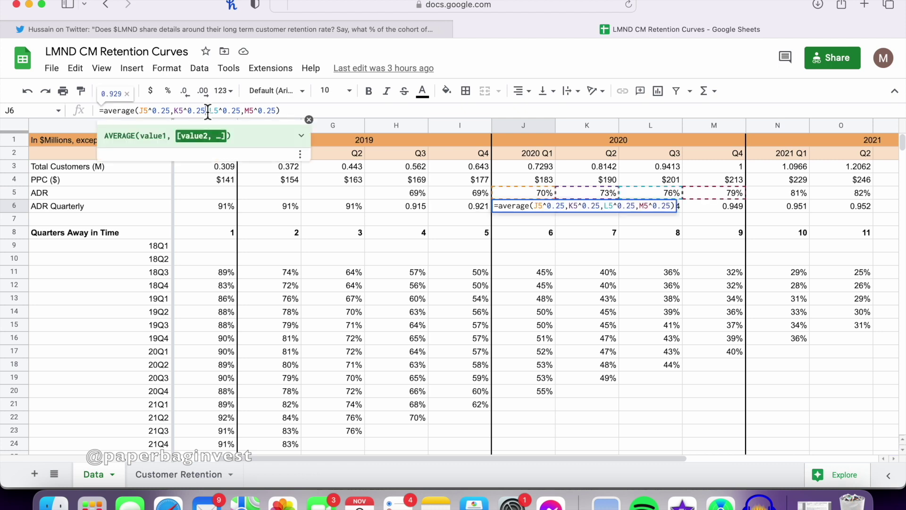
mouse_move(541, 201)
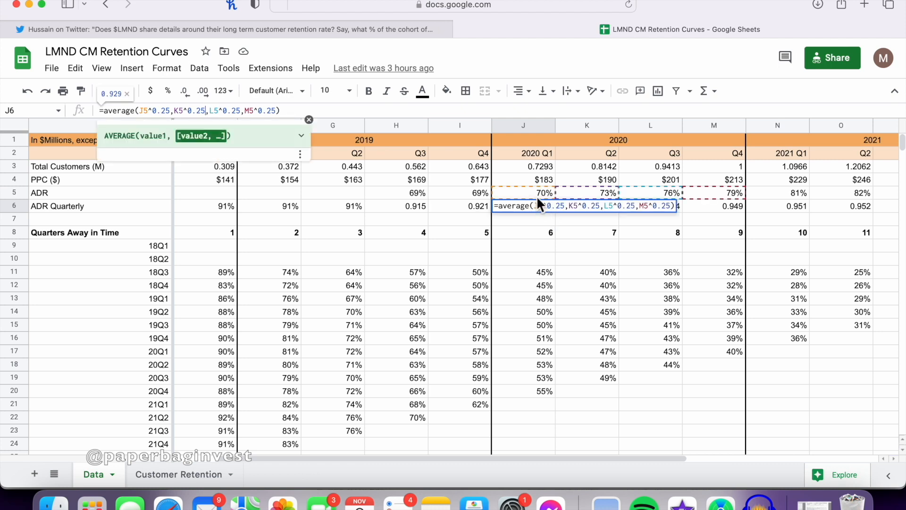
mouse_move(578, 195)
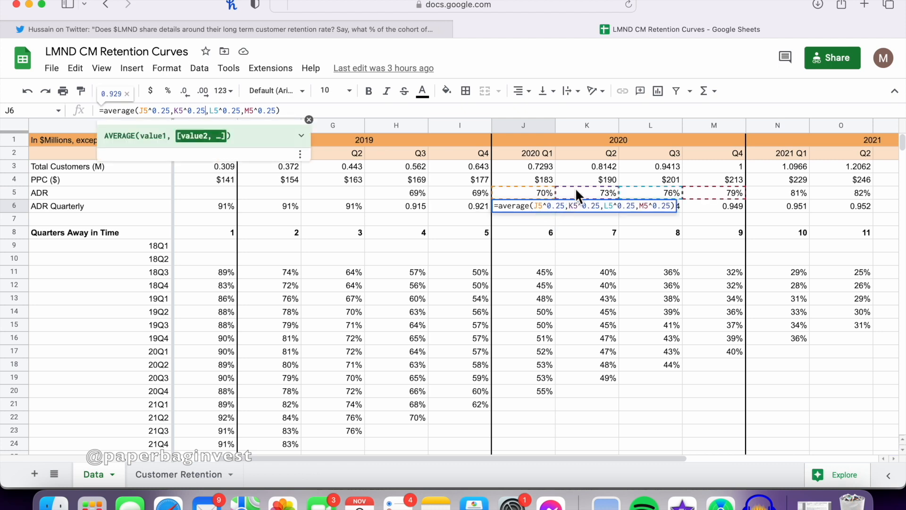
mouse_move(548, 234)
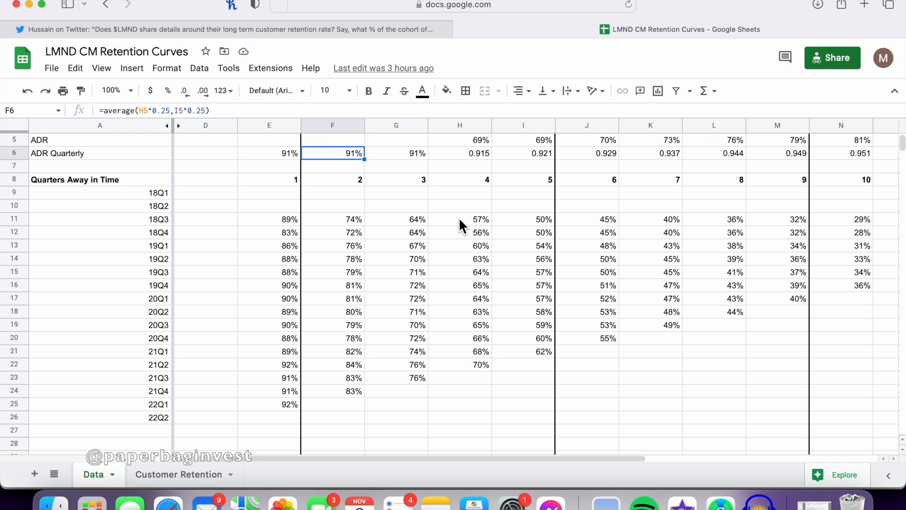
mouse_move(202, 221)
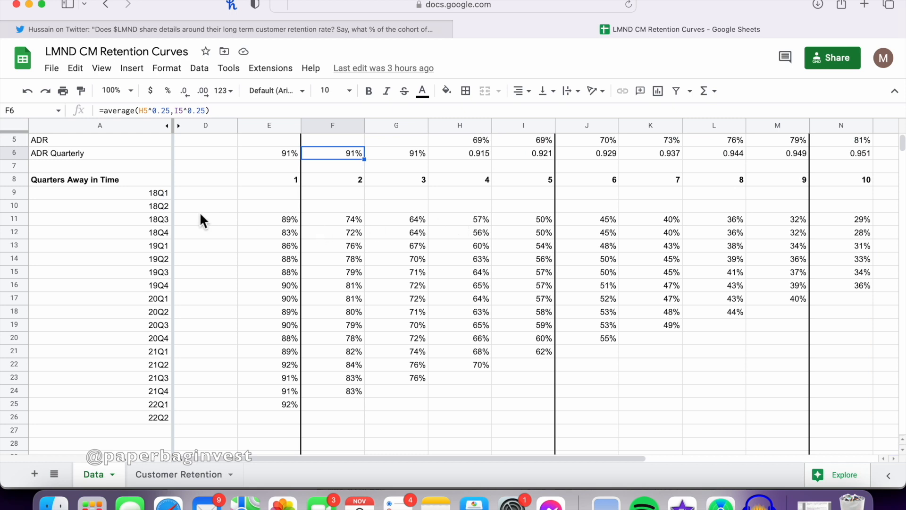
left_click(94, 219)
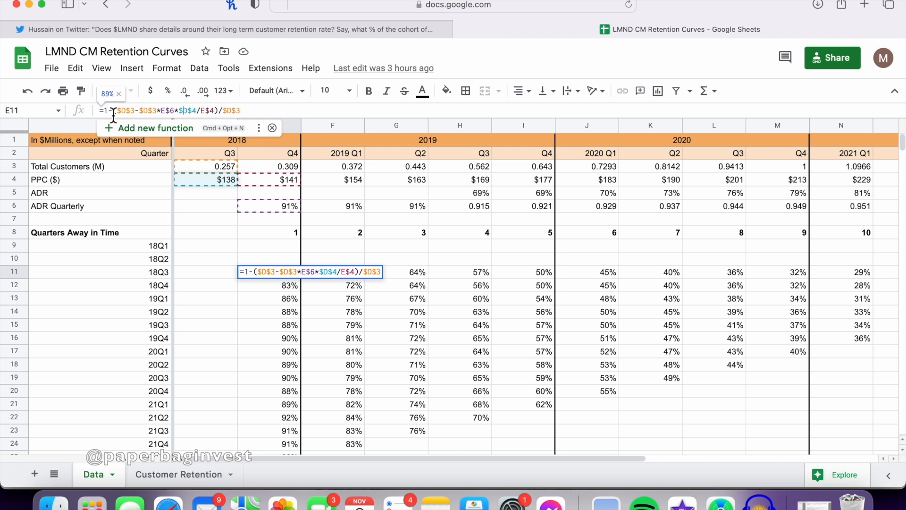
mouse_move(248, 227)
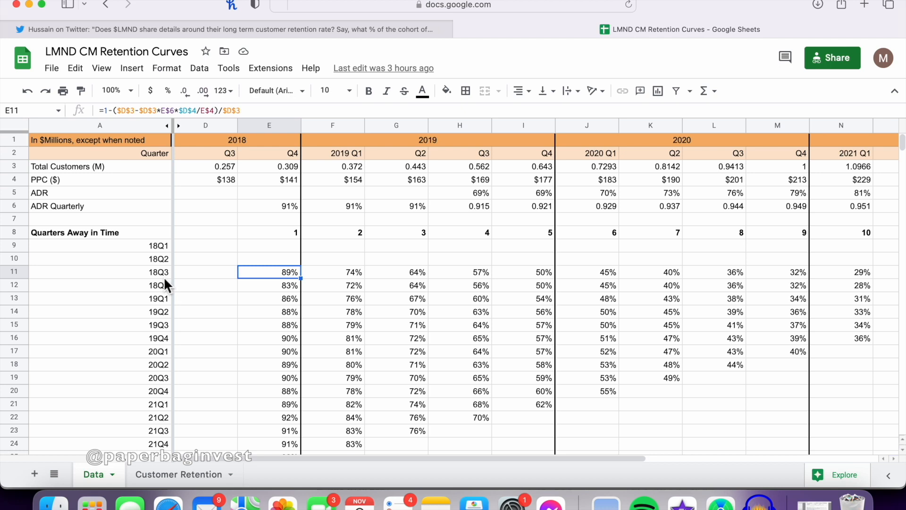
mouse_move(292, 239)
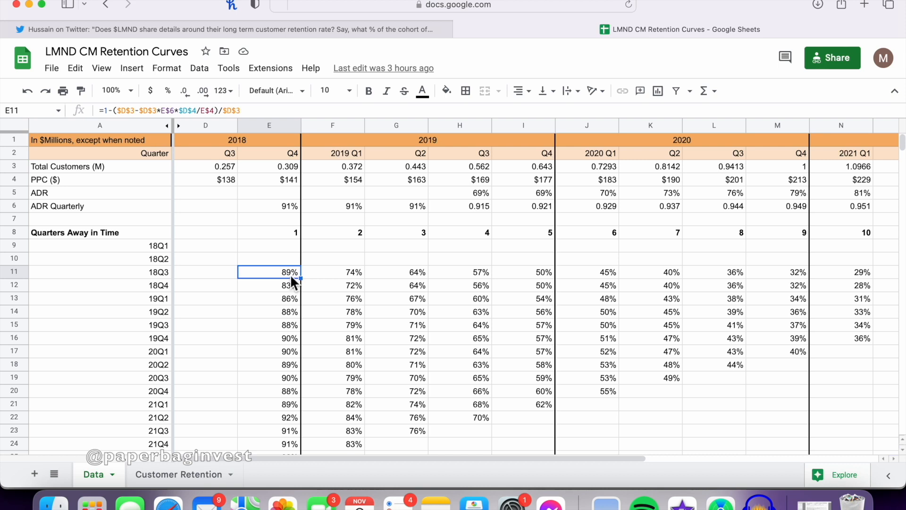
left_click(333, 272)
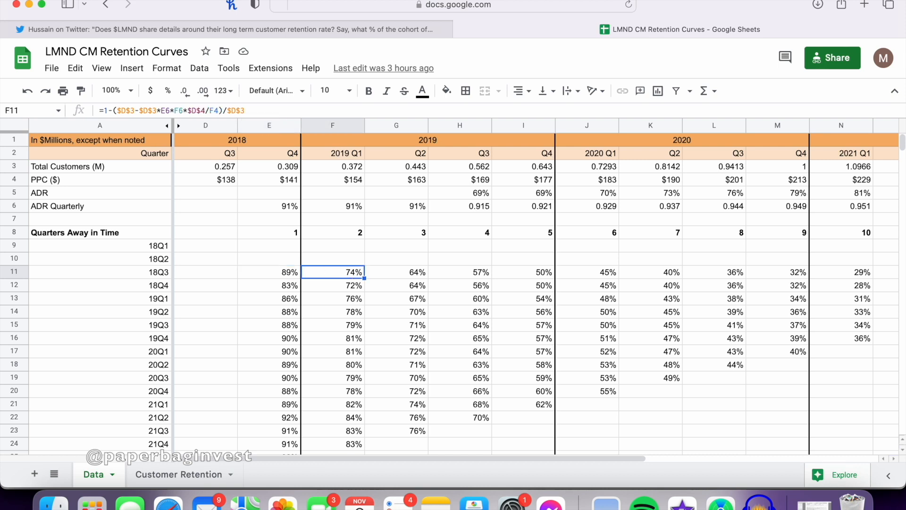
left_click(396, 272)
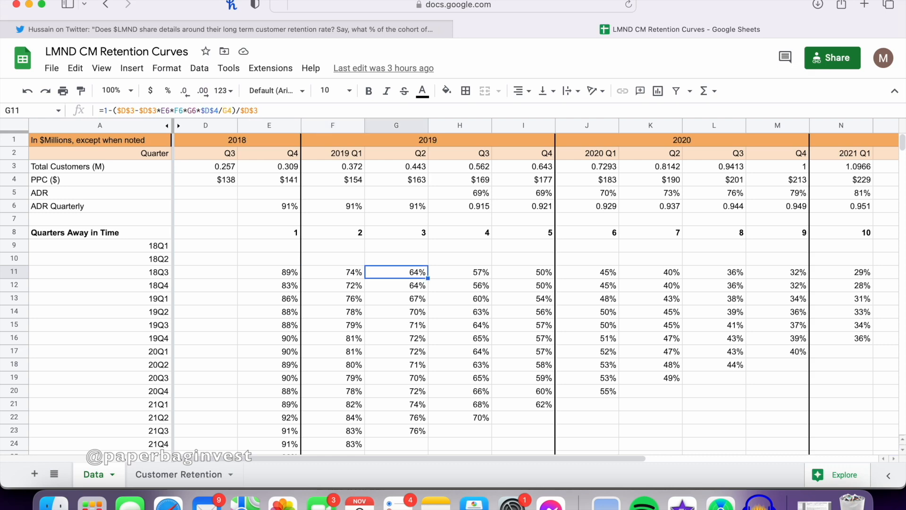
left_click(650, 272)
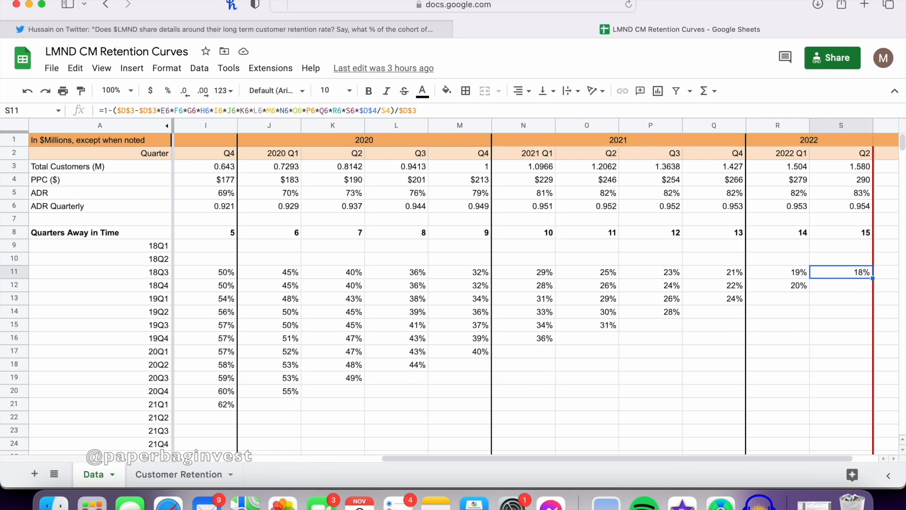
scroll("right", 3)
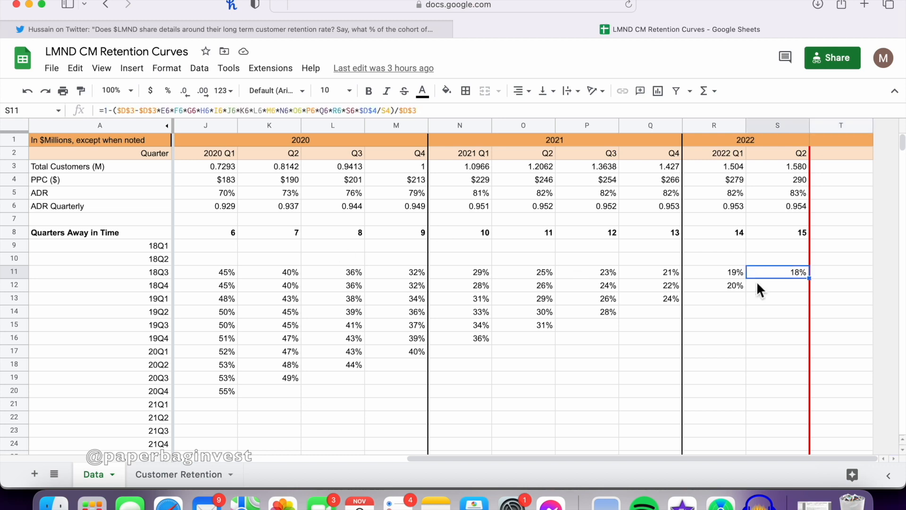
mouse_move(792, 280)
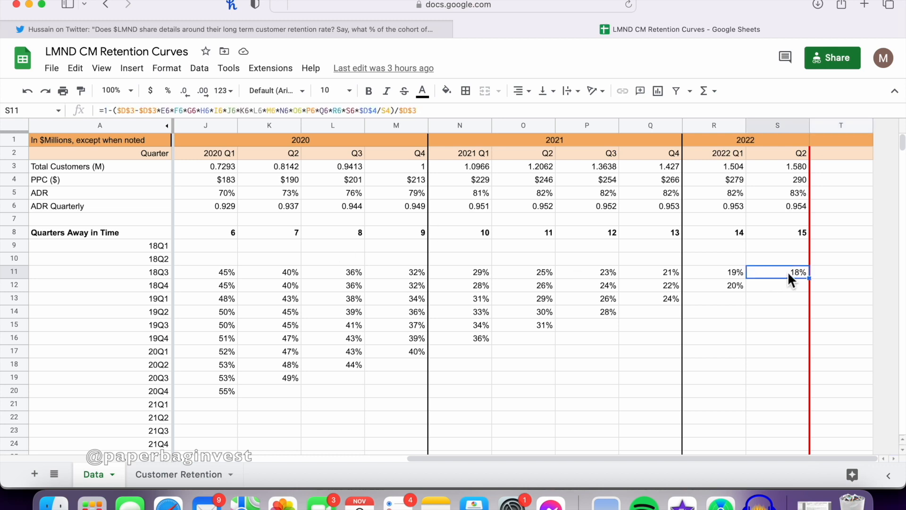
mouse_move(804, 285)
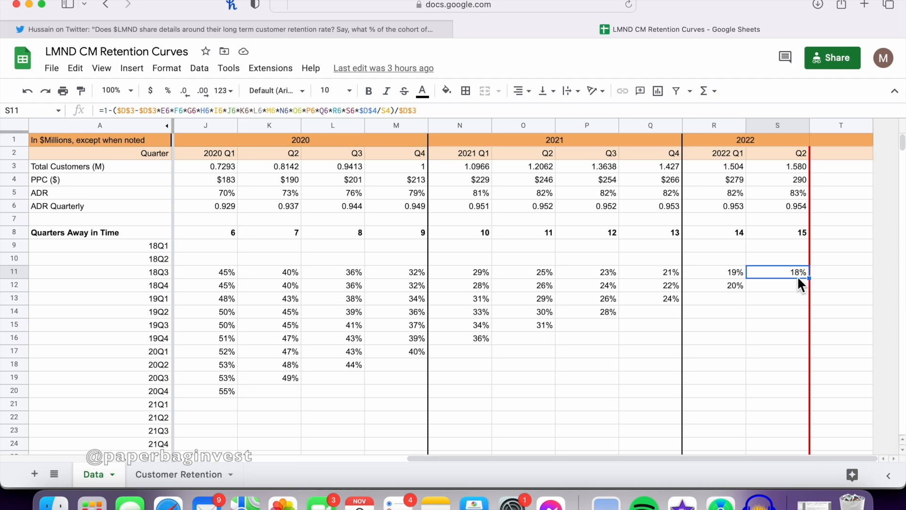
scroll("left", 3)
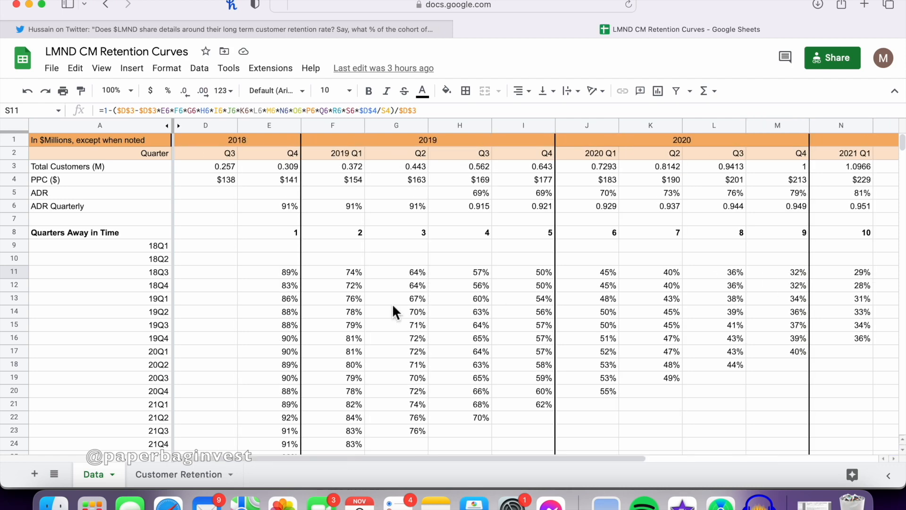
scroll("down", 3)
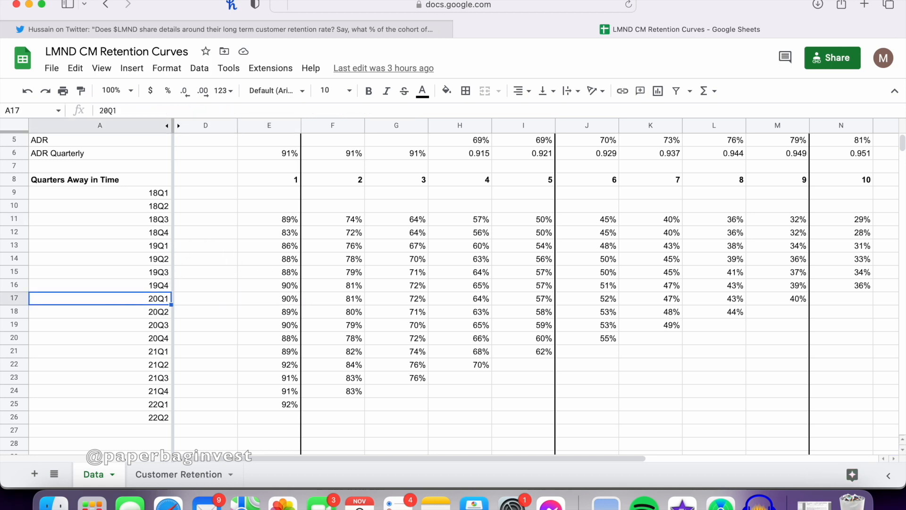
left_click(332, 298)
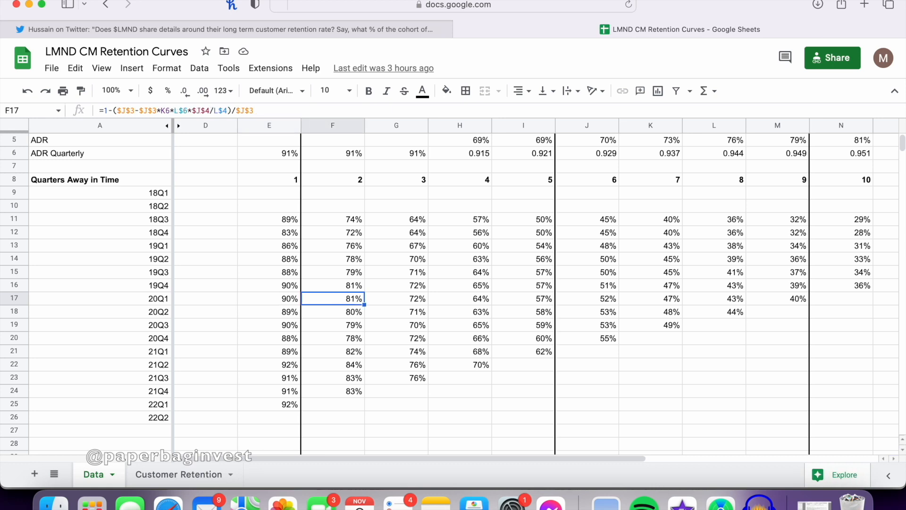
left_click(605, 298)
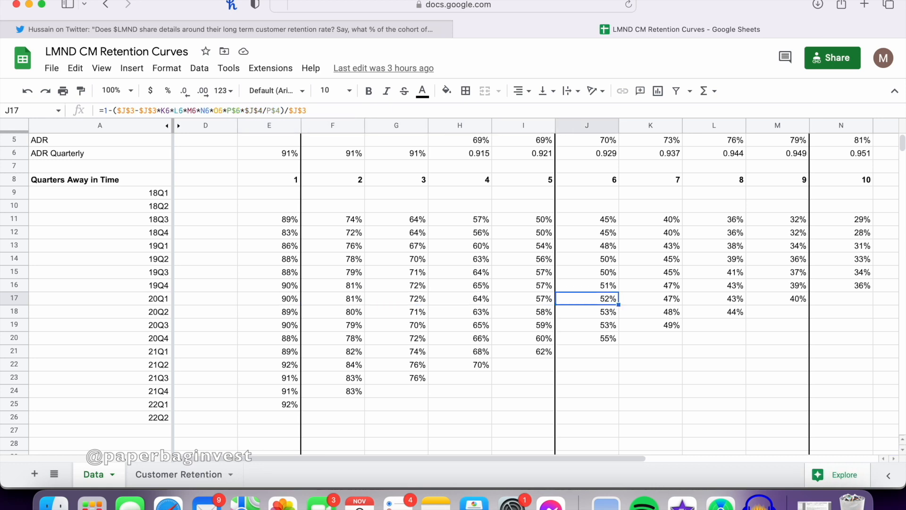
left_click(776, 299)
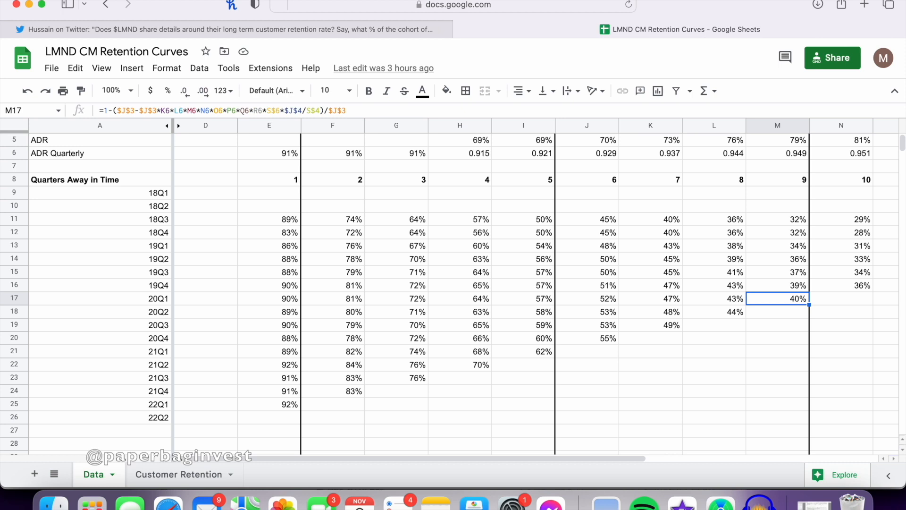
mouse_move(383, 397)
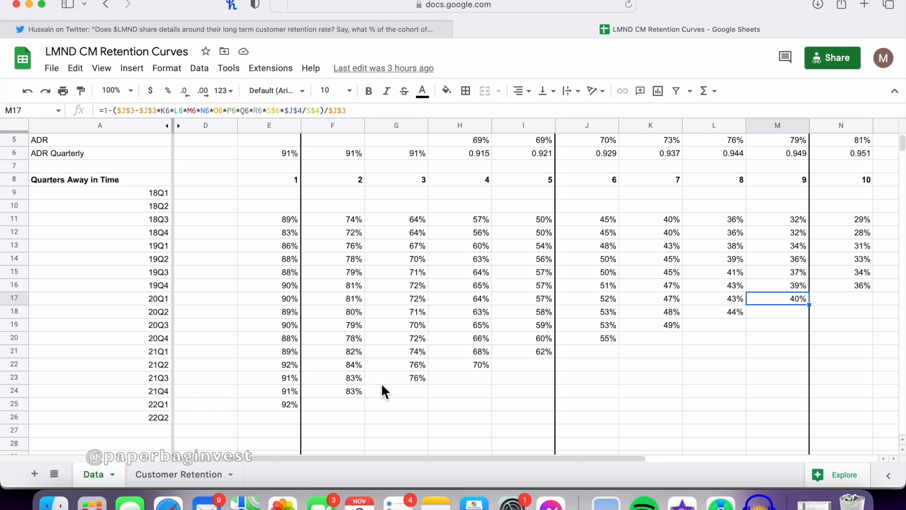
mouse_move(305, 296)
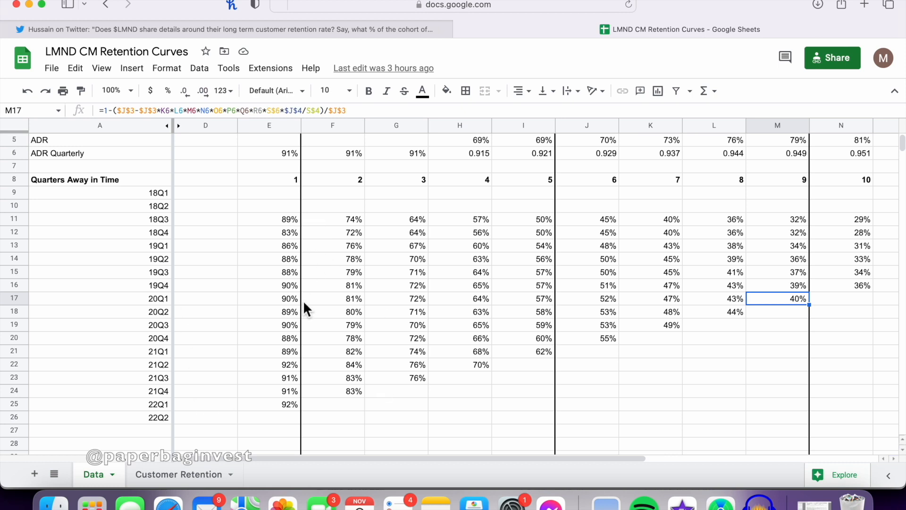
mouse_move(168, 415)
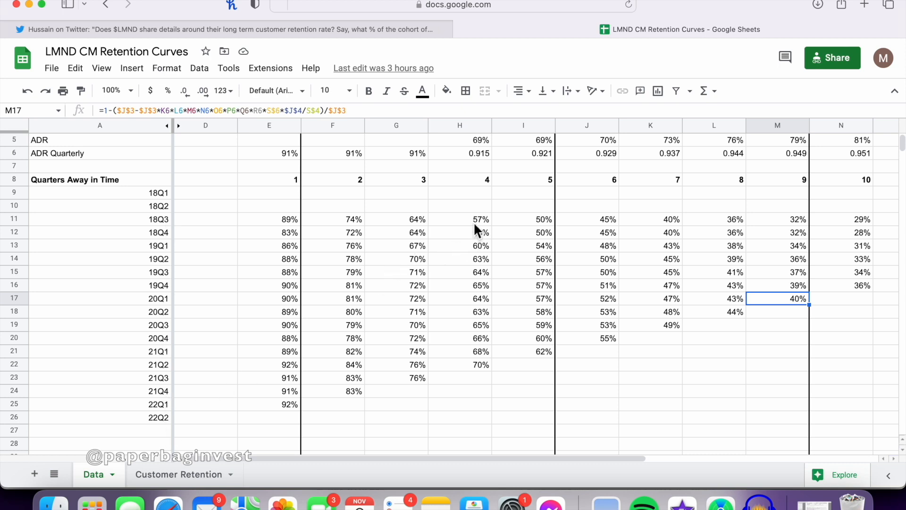
left_click(460, 219)
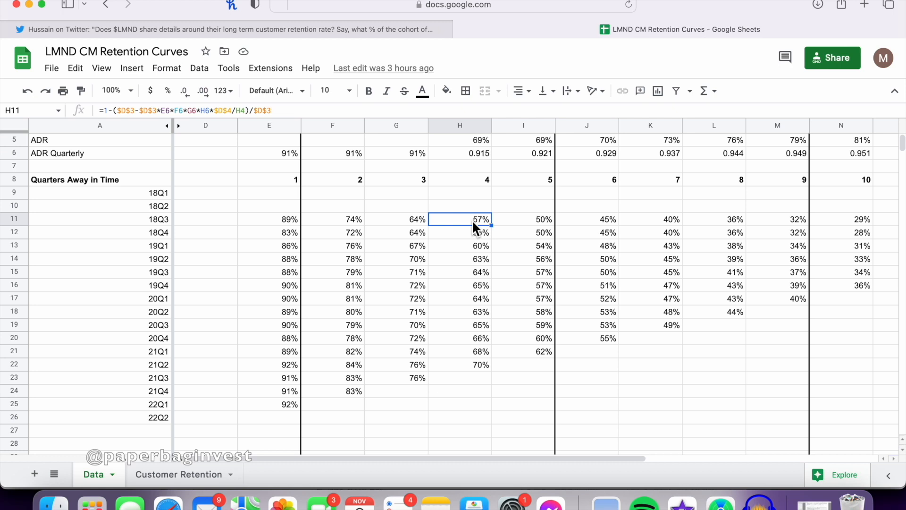
mouse_move(489, 262)
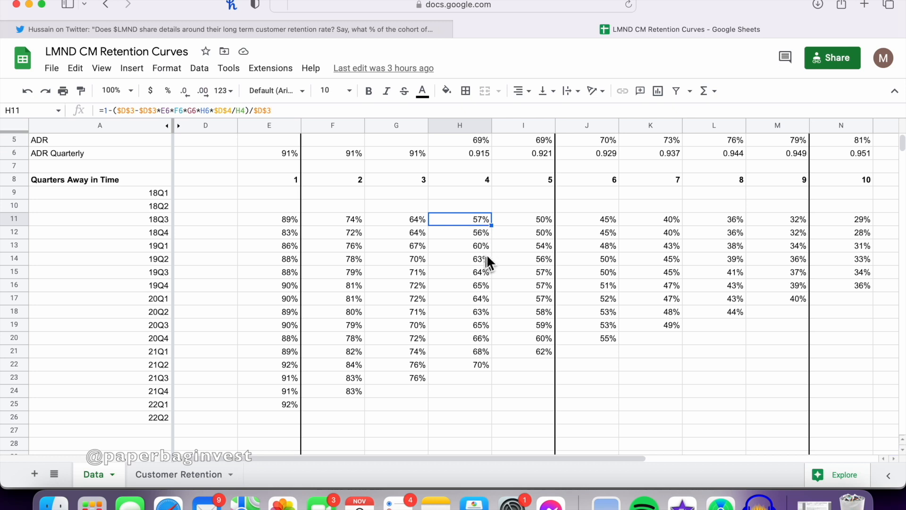
mouse_move(497, 232)
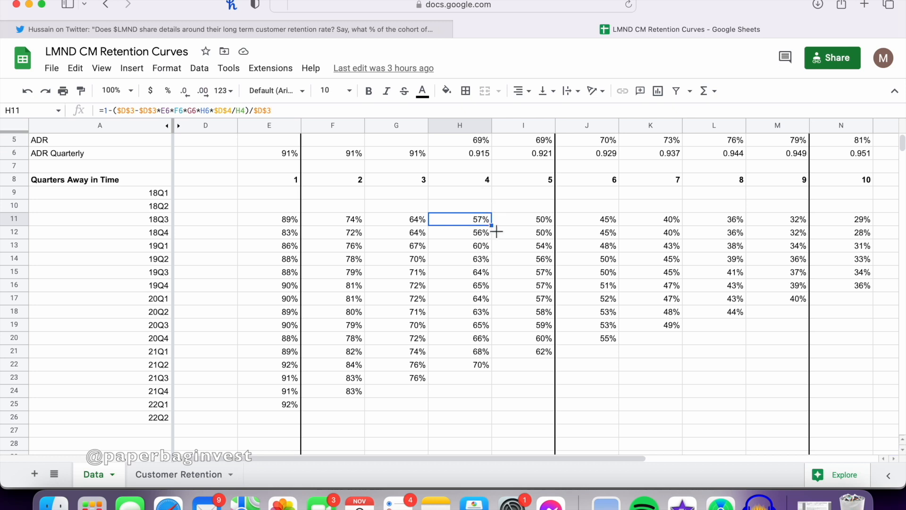
mouse_move(486, 249)
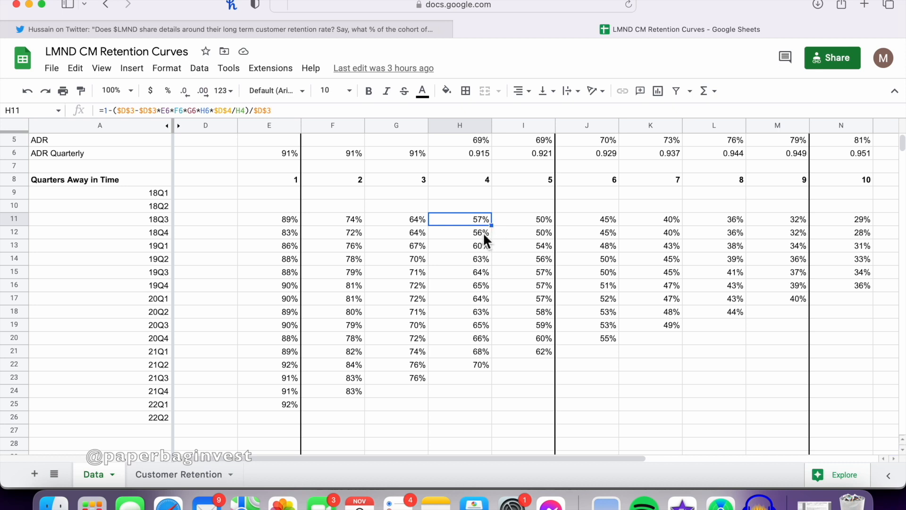
left_click(478, 364)
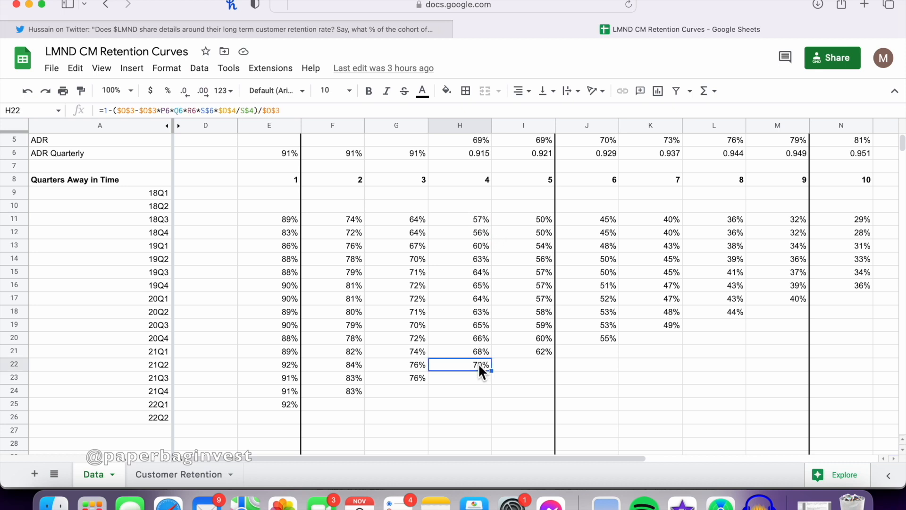
mouse_move(168, 379)
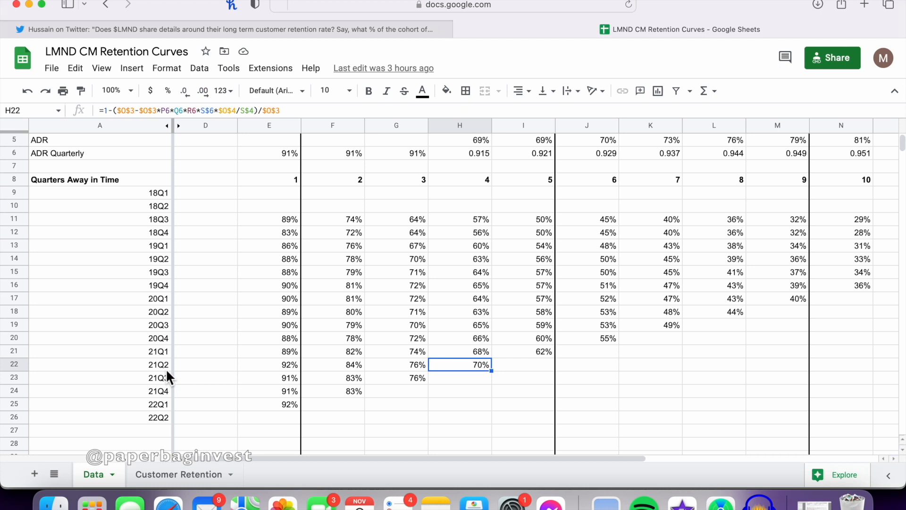
mouse_move(495, 377)
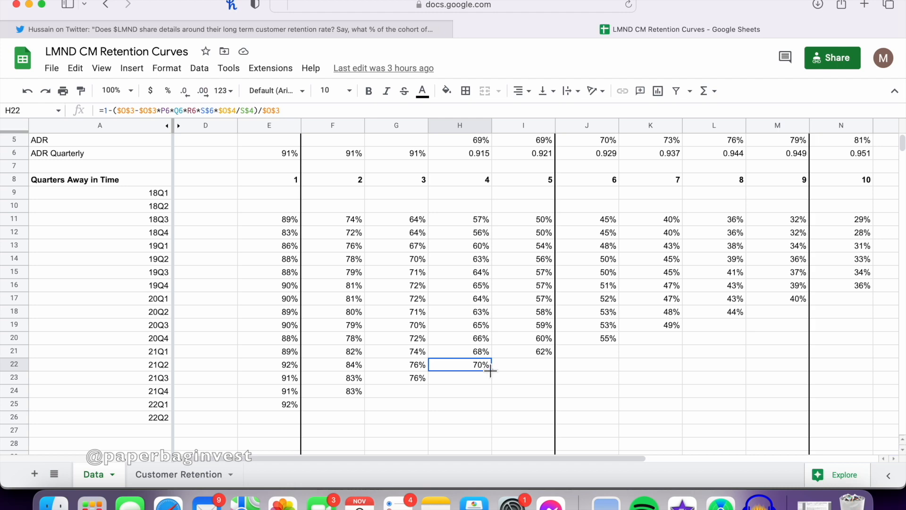
Select cohort labels A11:A26 on Data, then show the Customer Retention chart sheet.
left_click(177, 474)
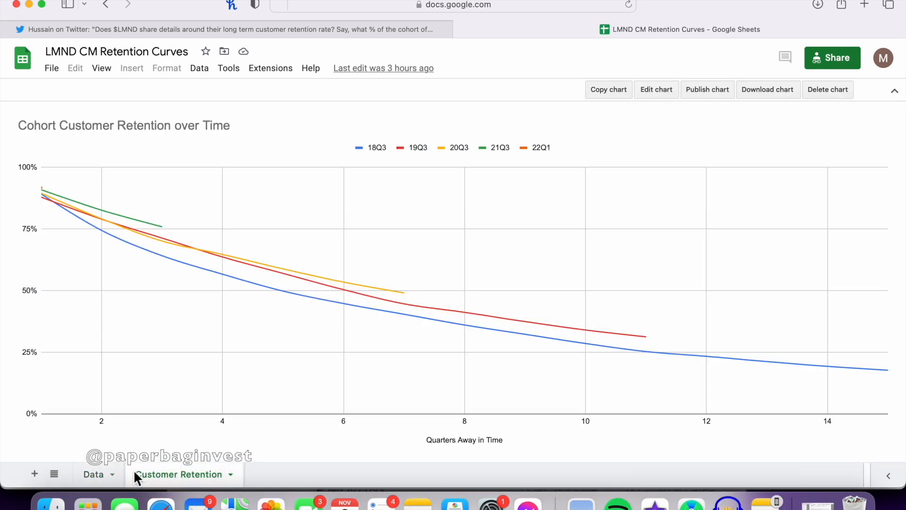
left_click(92, 474)
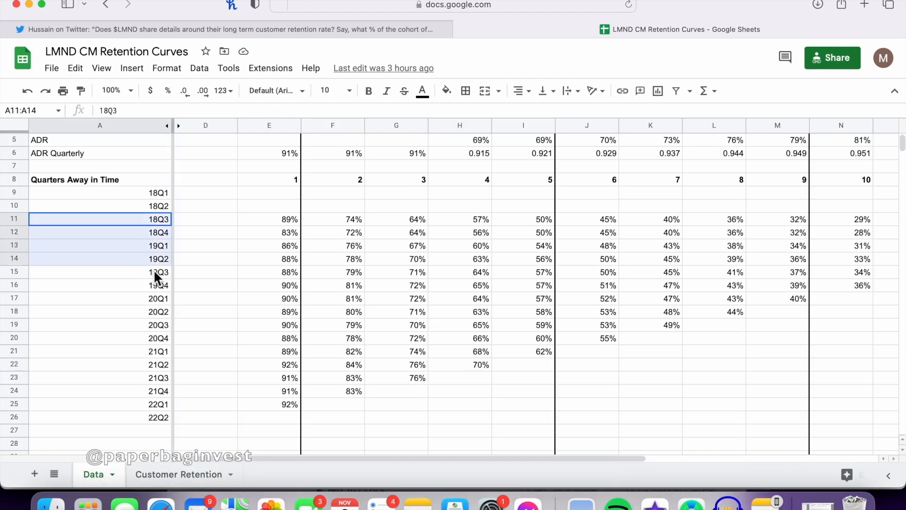
left_click_drag(157, 218, 158, 417)
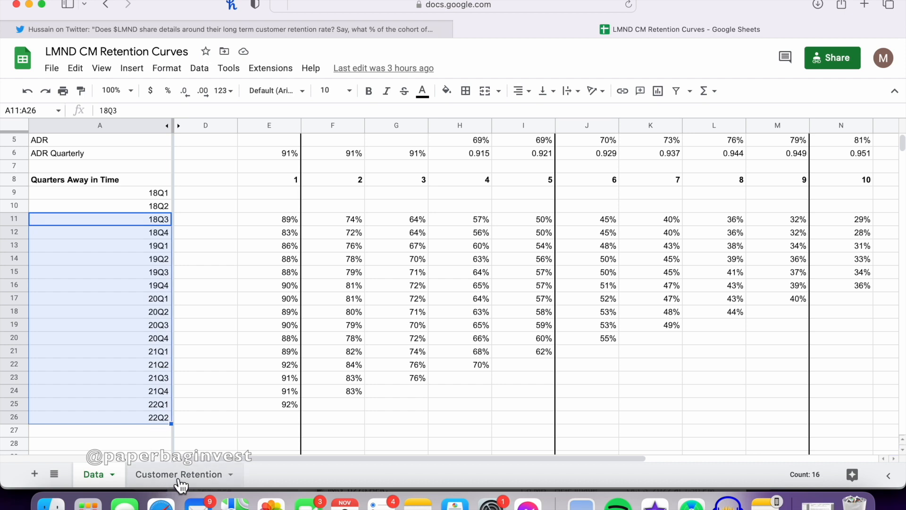
left_click(178, 474)
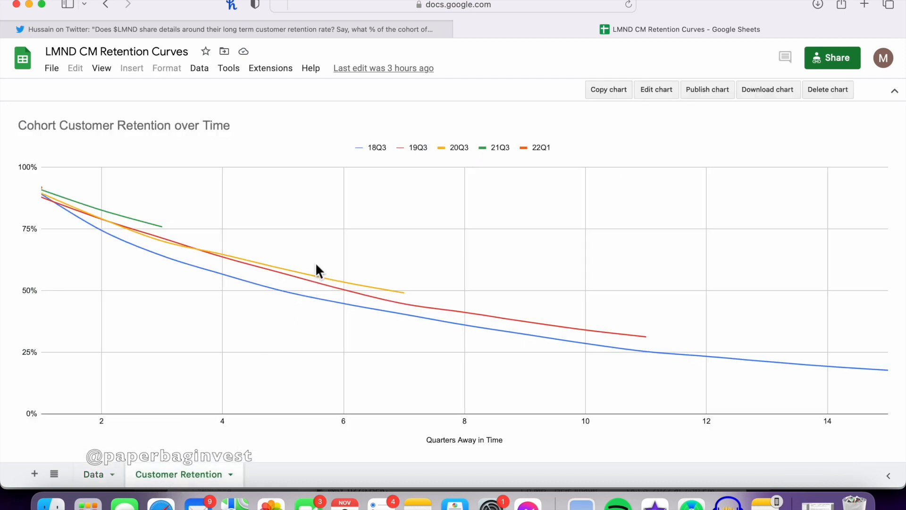
mouse_move(375, 157)
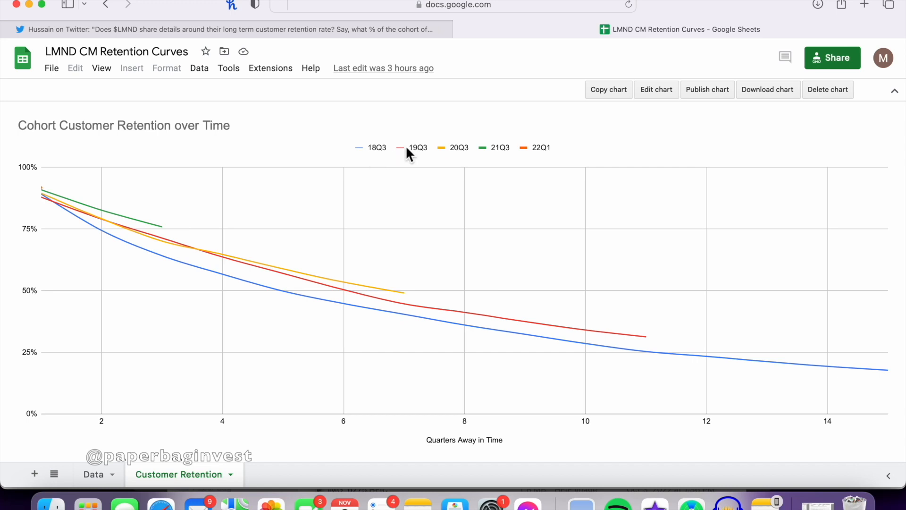
mouse_move(490, 154)
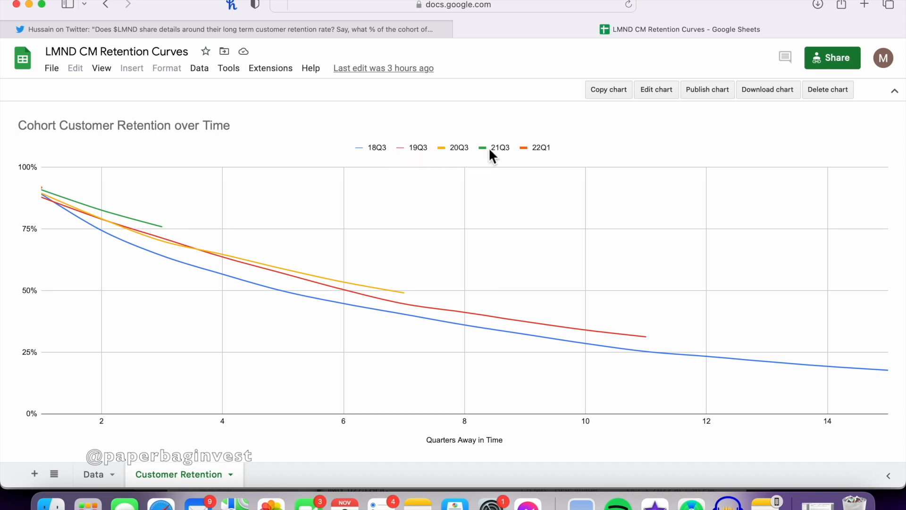
mouse_move(546, 156)
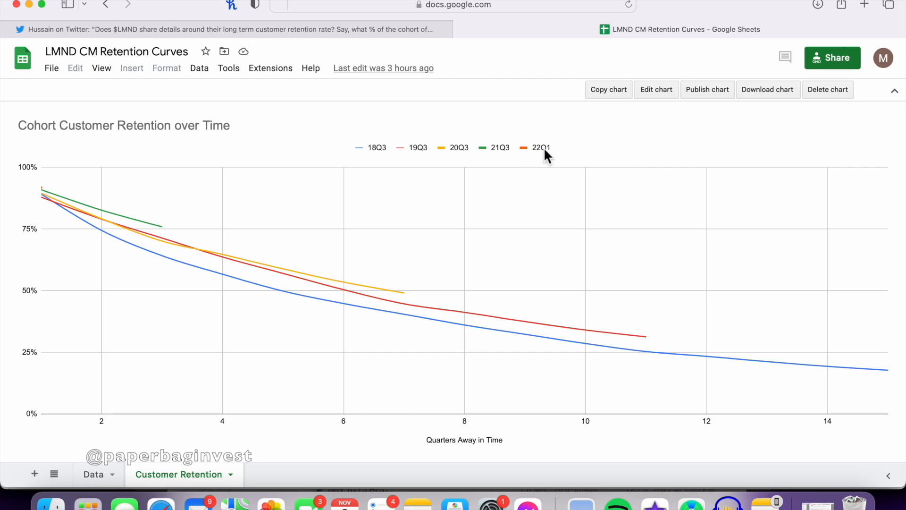
mouse_move(553, 162)
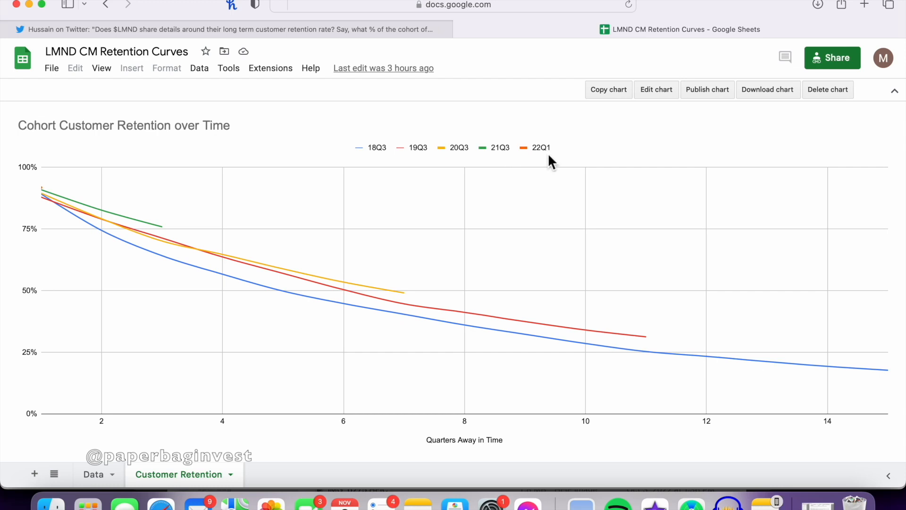
mouse_move(550, 156)
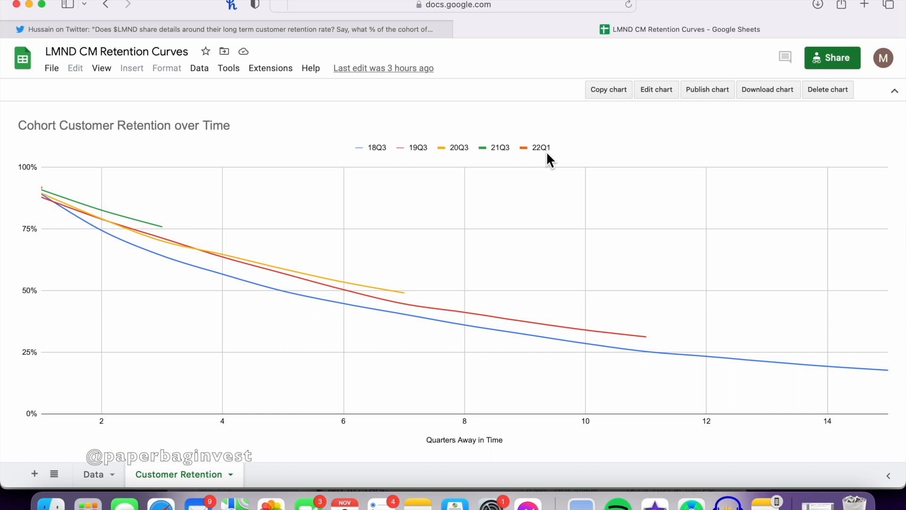
mouse_move(404, 324)
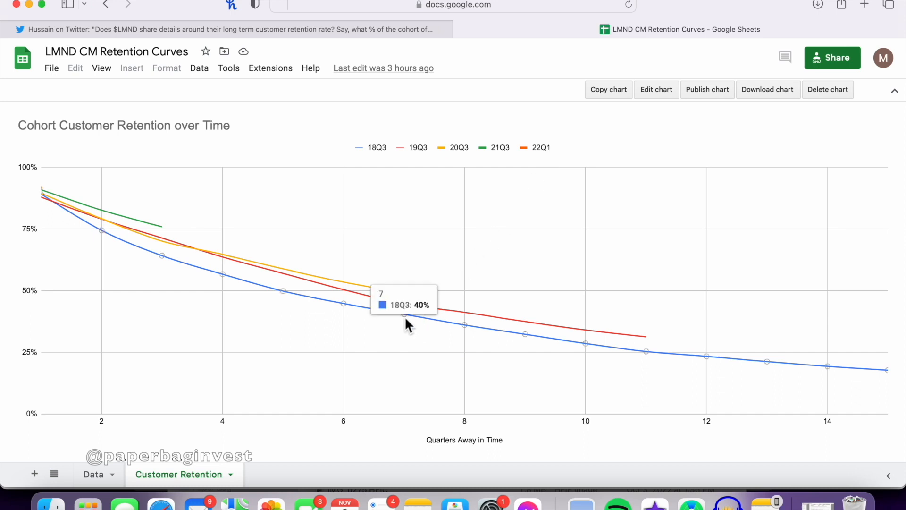
mouse_move(404, 323)
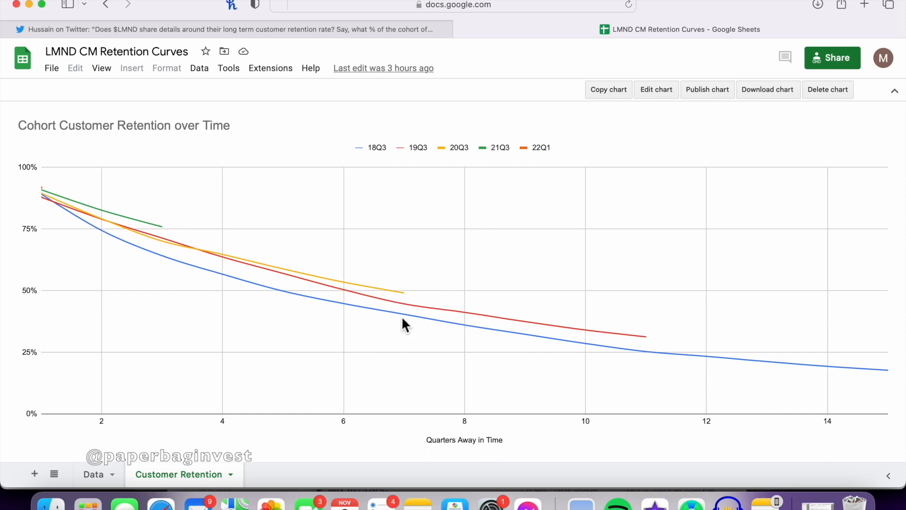
mouse_move(404, 315)
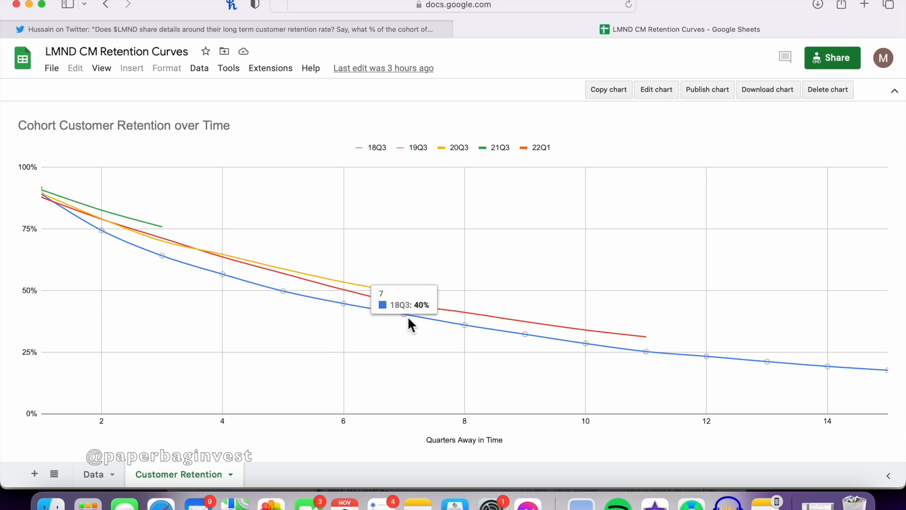
mouse_move(137, 249)
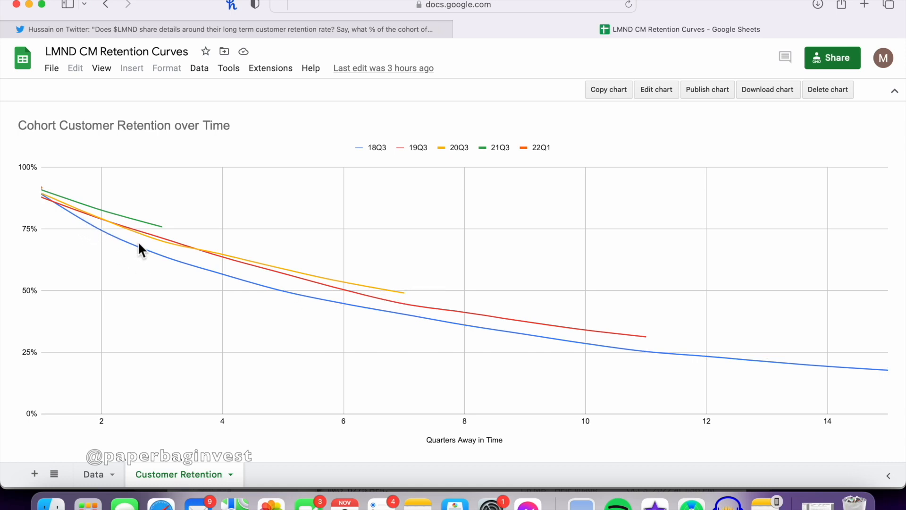
mouse_move(704, 372)
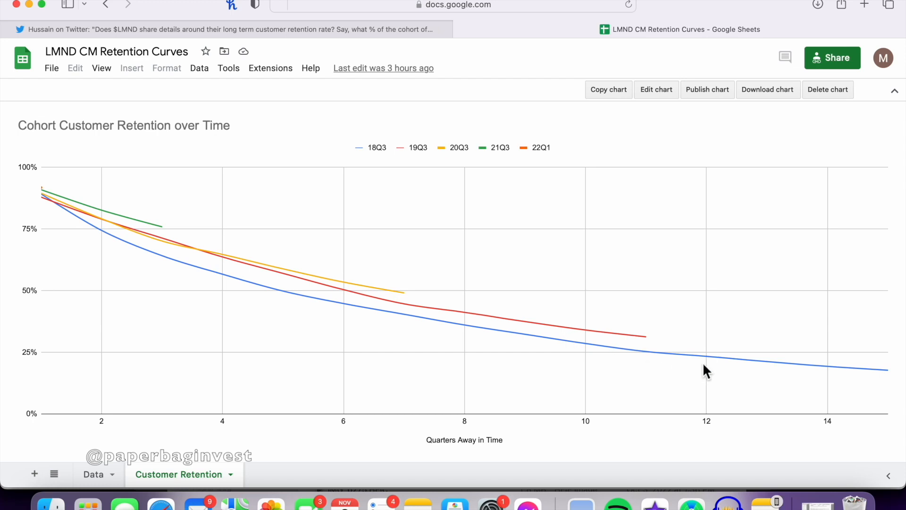
mouse_move(404, 304)
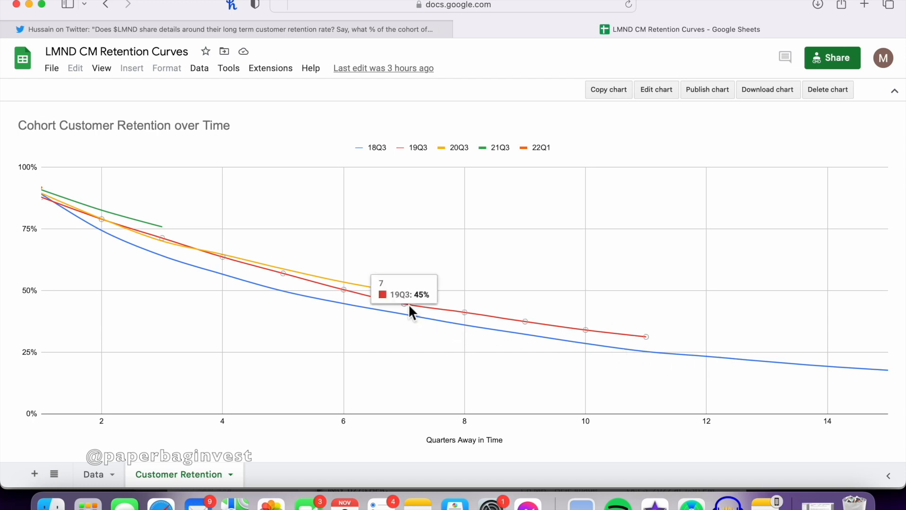
mouse_move(193, 267)
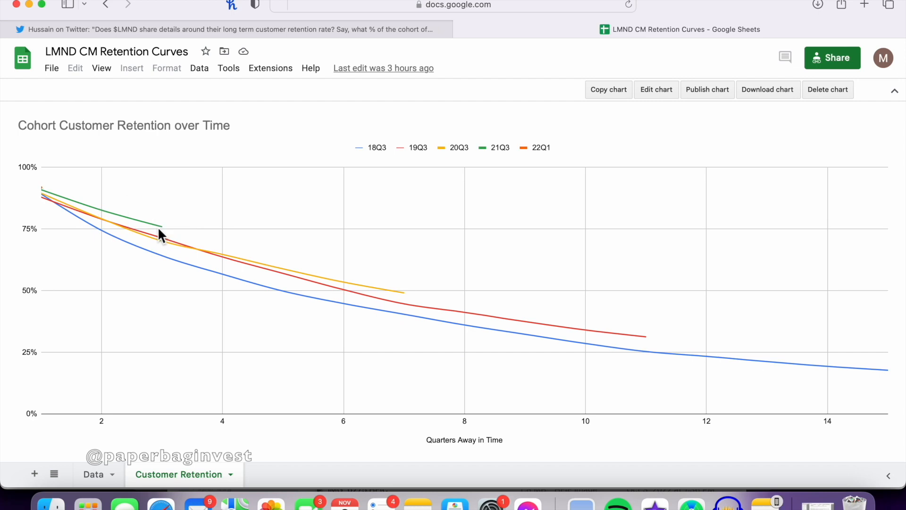
mouse_move(265, 224)
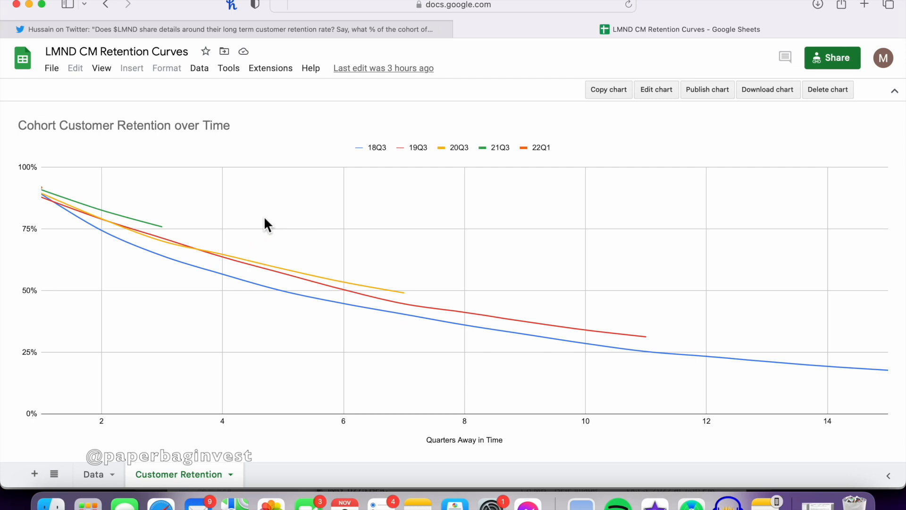
mouse_move(286, 271)
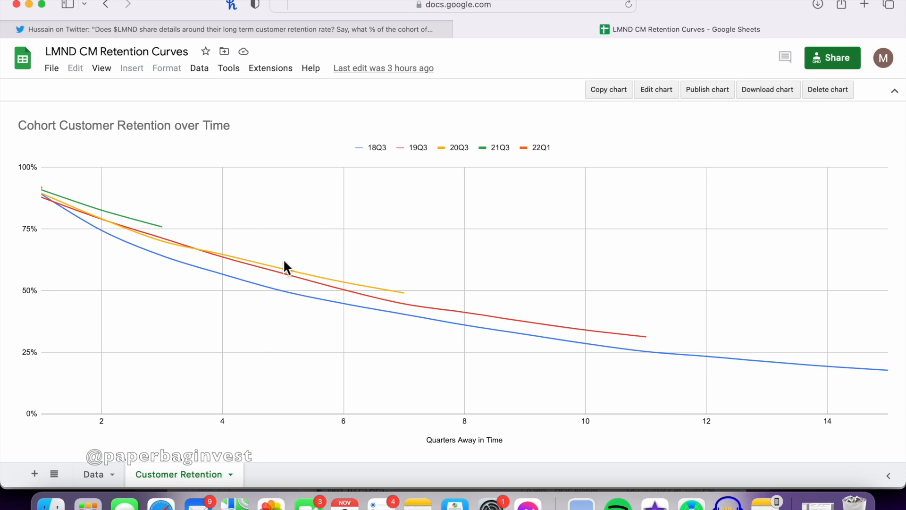
mouse_move(311, 181)
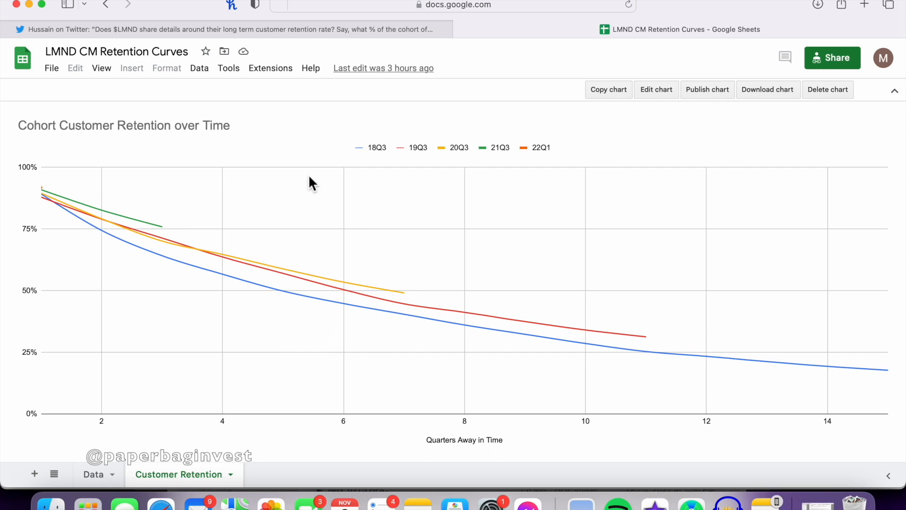
mouse_move(256, 222)
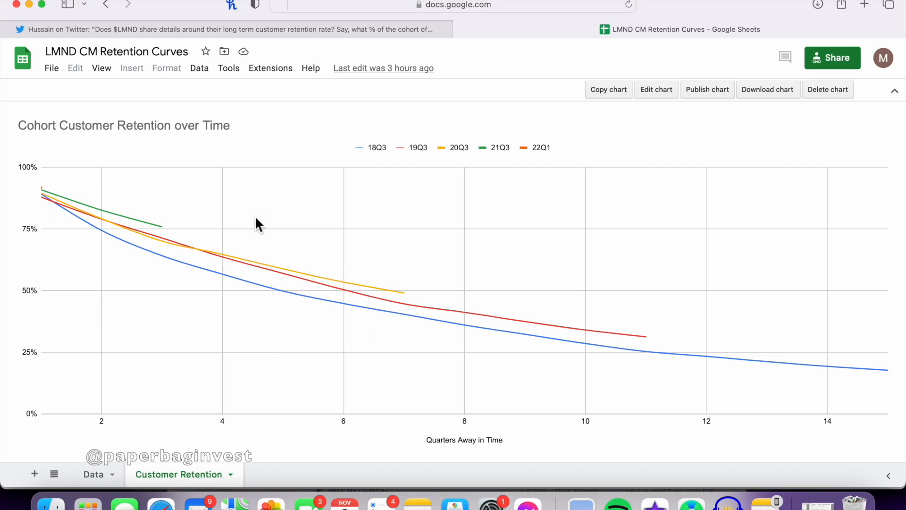
mouse_move(301, 228)
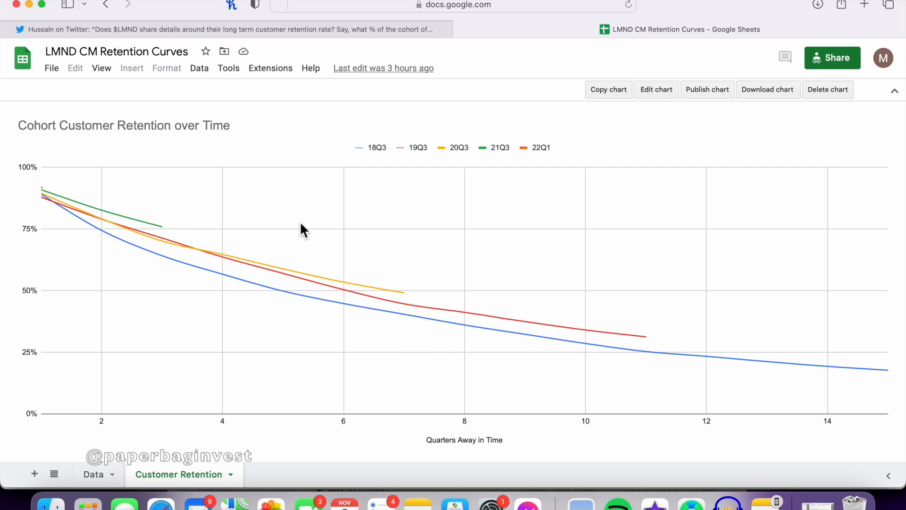
mouse_move(168, 286)
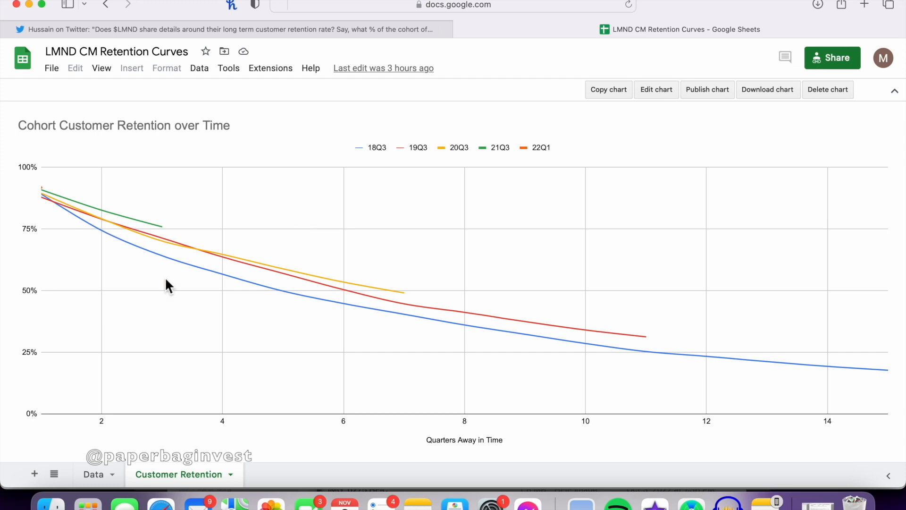
mouse_move(264, 206)
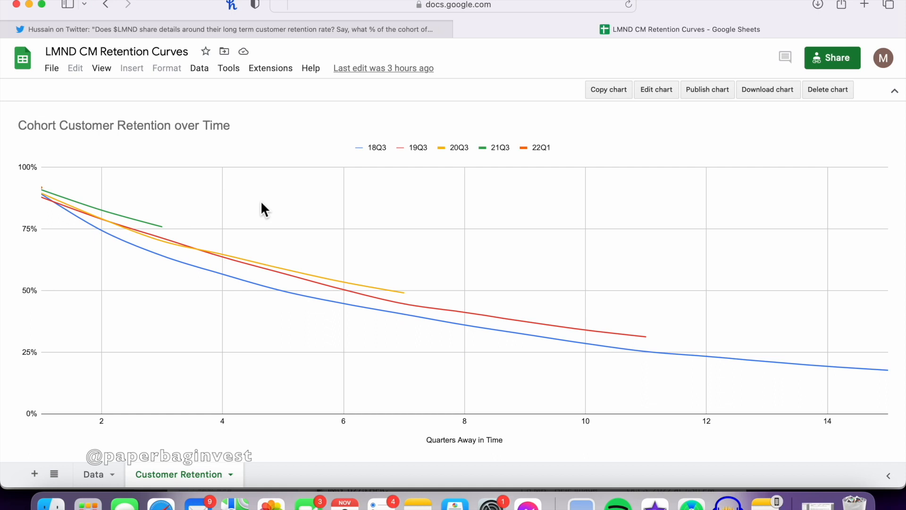
mouse_move(262, 203)
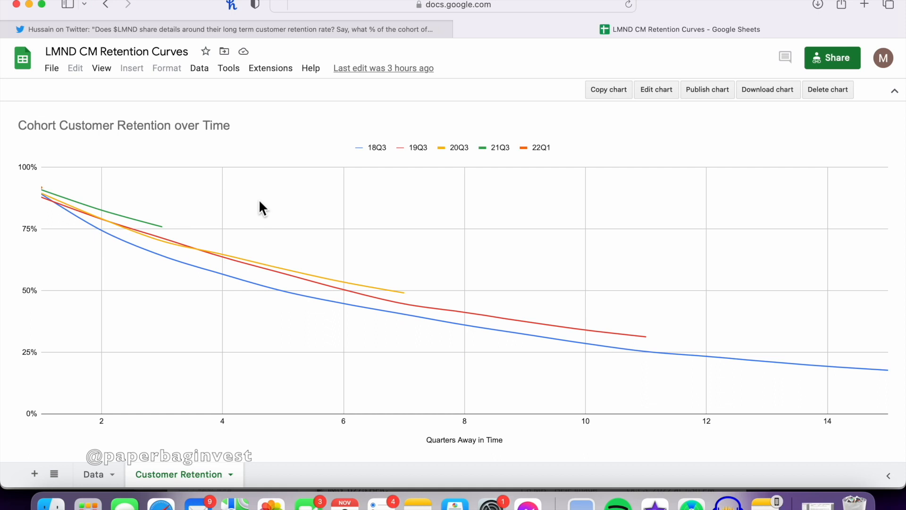
mouse_move(568, 354)
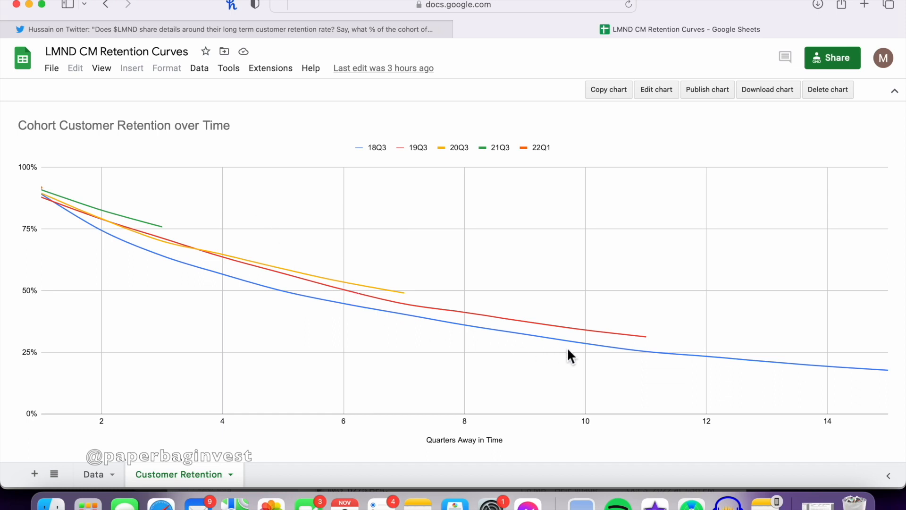
mouse_move(867, 381)
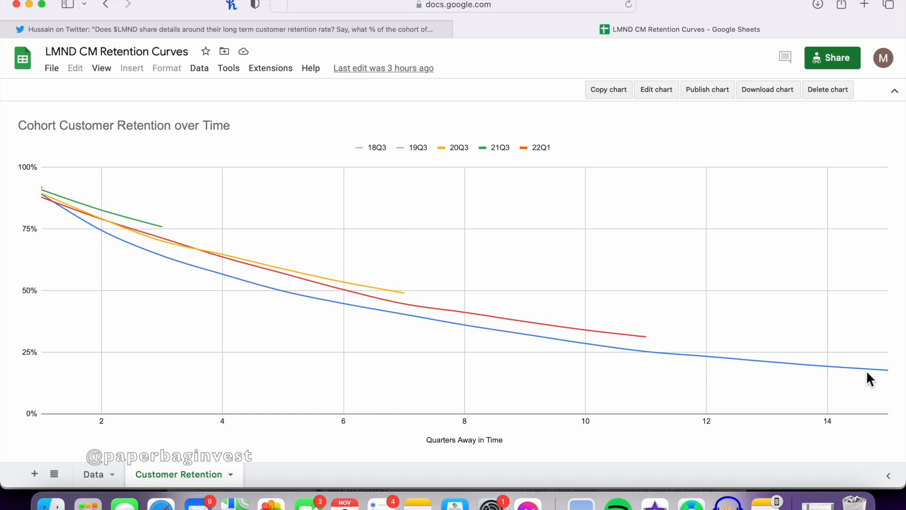
mouse_move(836, 375)
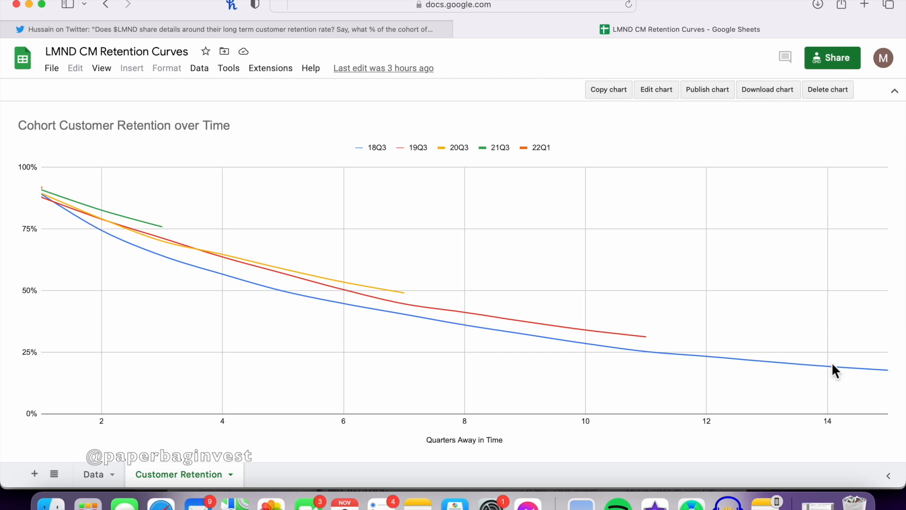
mouse_move(555, 397)
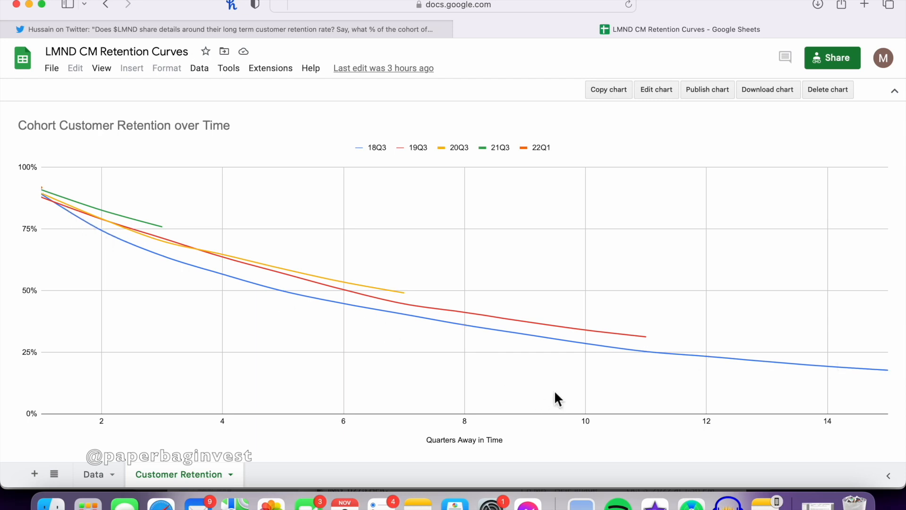
mouse_move(835, 388)
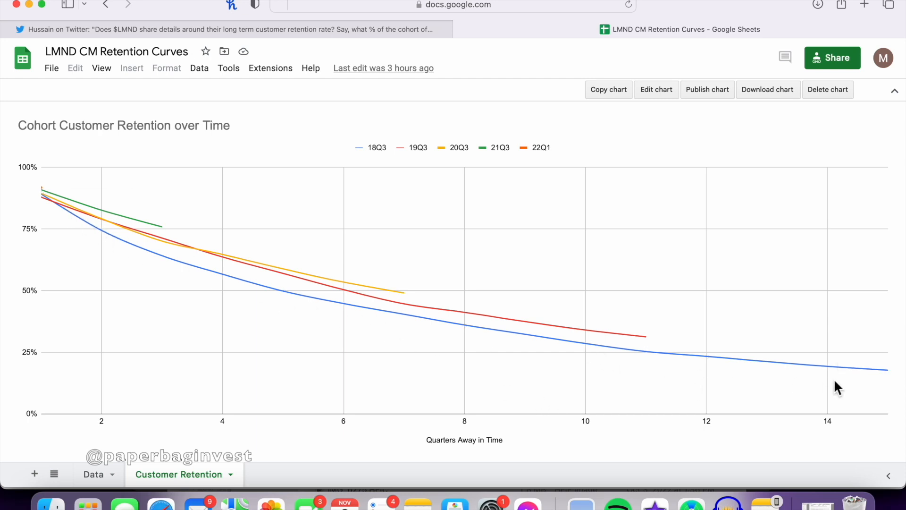
mouse_move(890, 381)
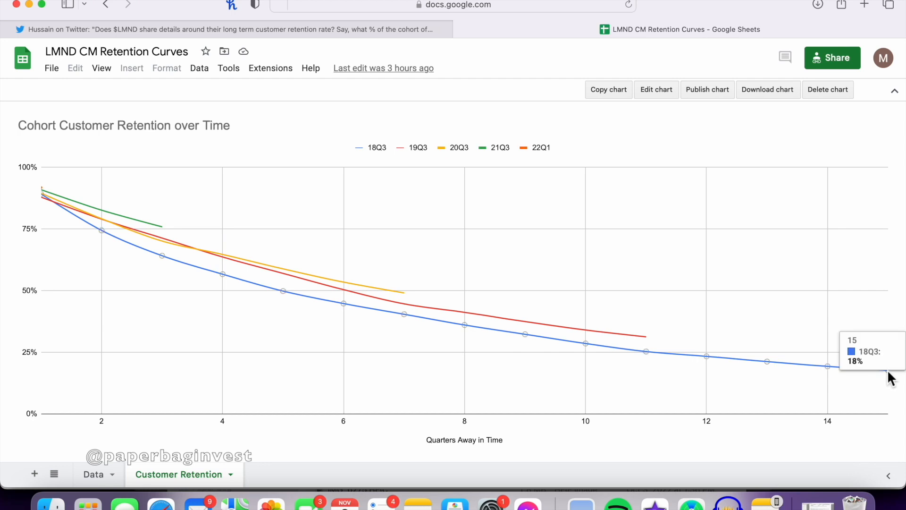
mouse_move(892, 388)
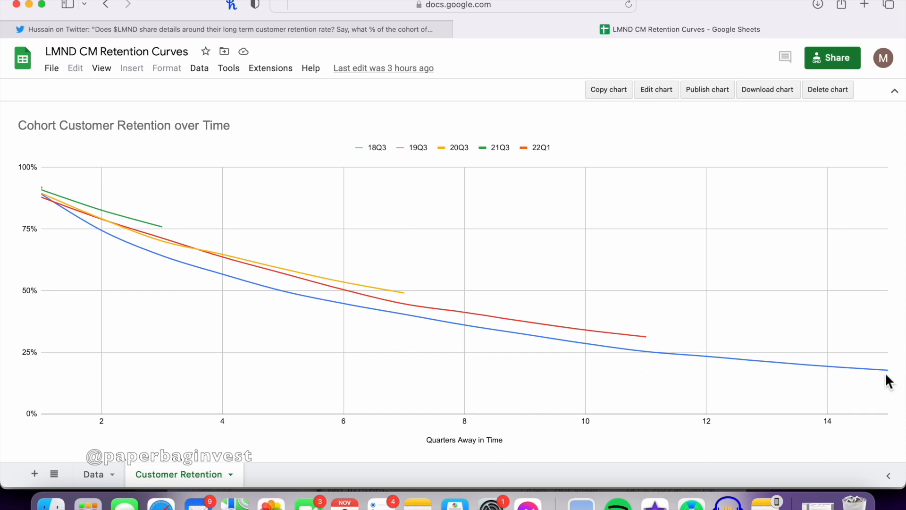
mouse_move(892, 381)
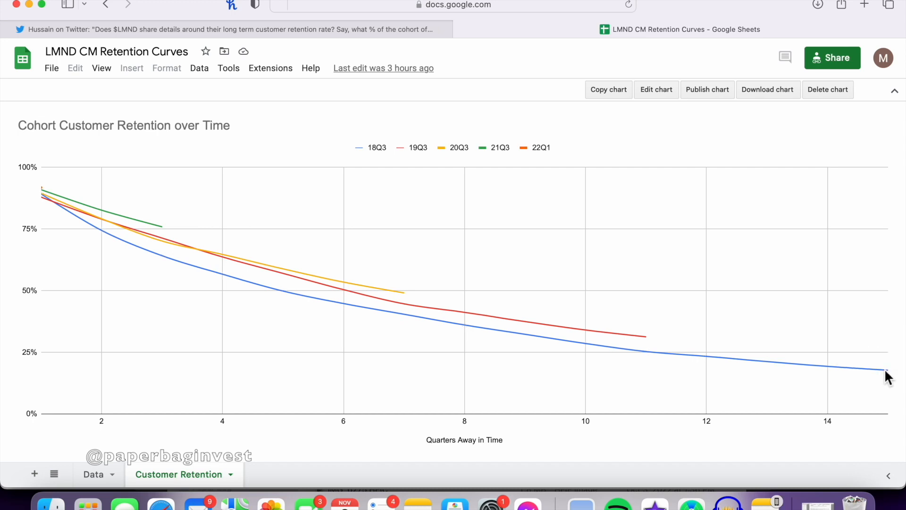
mouse_move(889, 378)
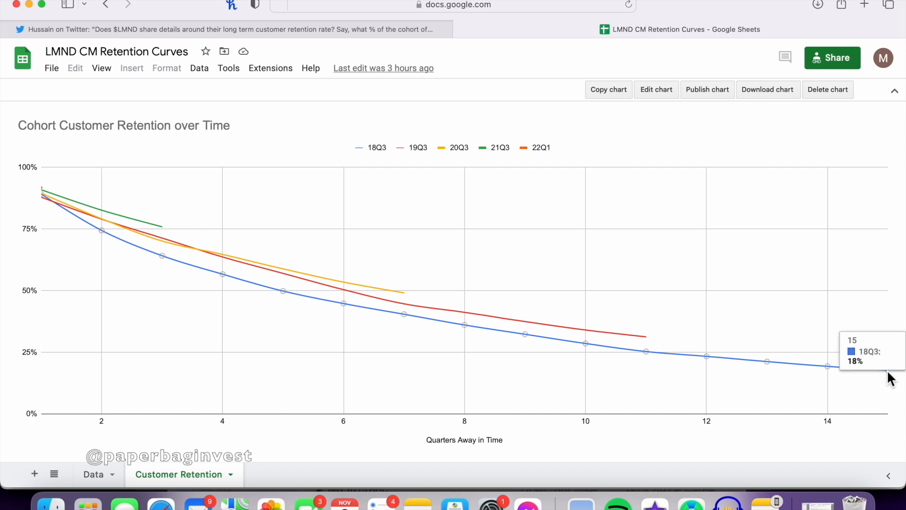
mouse_move(515, 328)
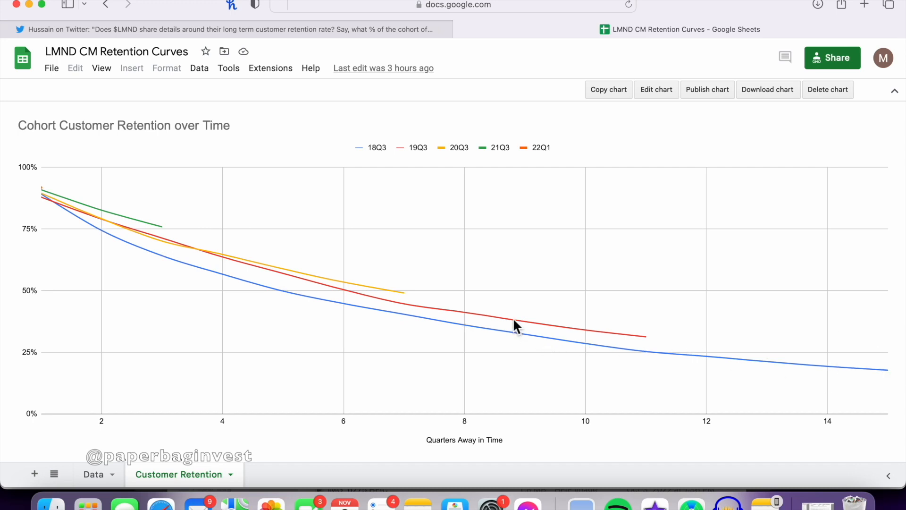
mouse_move(466, 319)
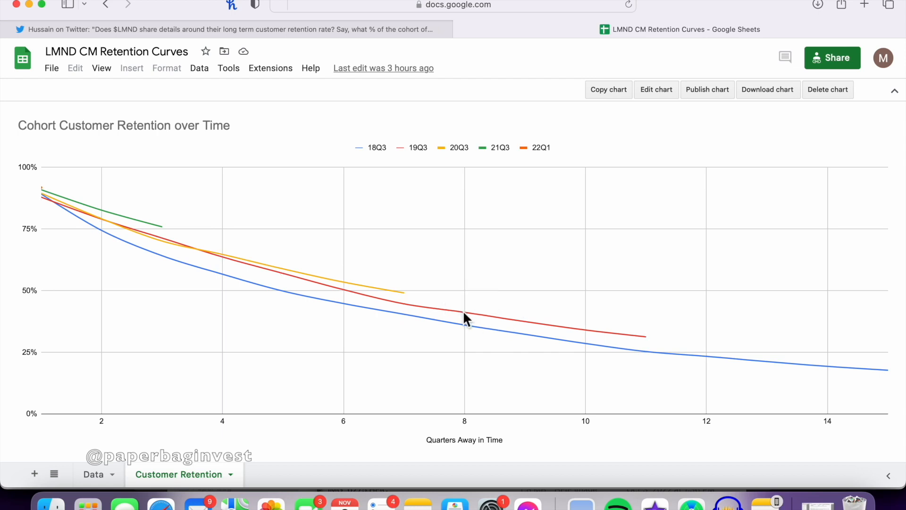
mouse_move(416, 319)
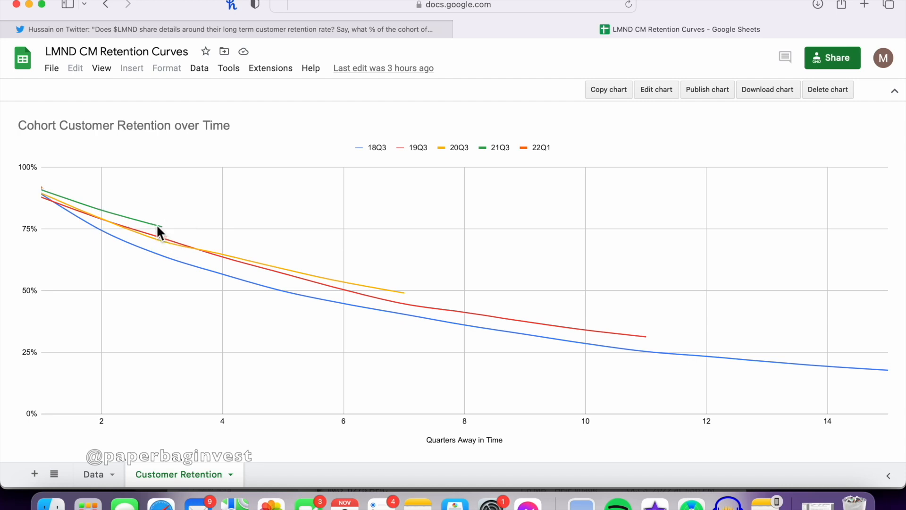
mouse_move(162, 258)
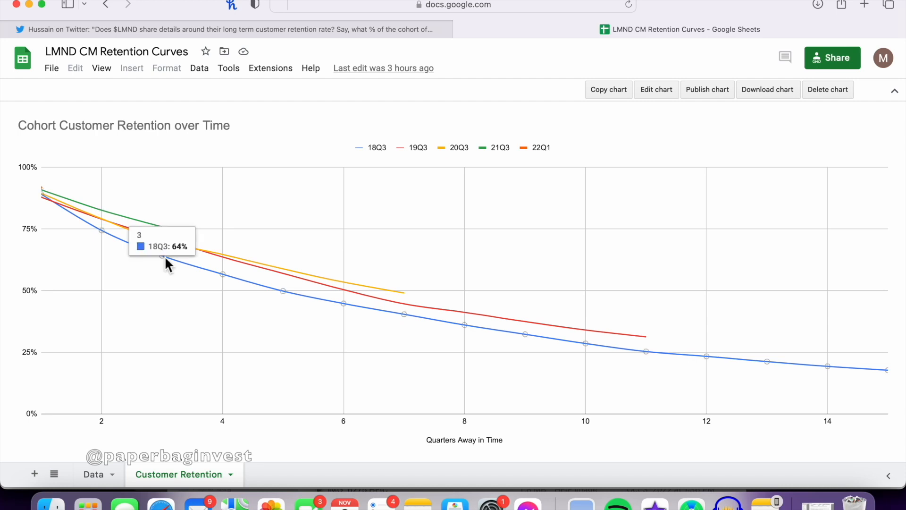
mouse_move(169, 231)
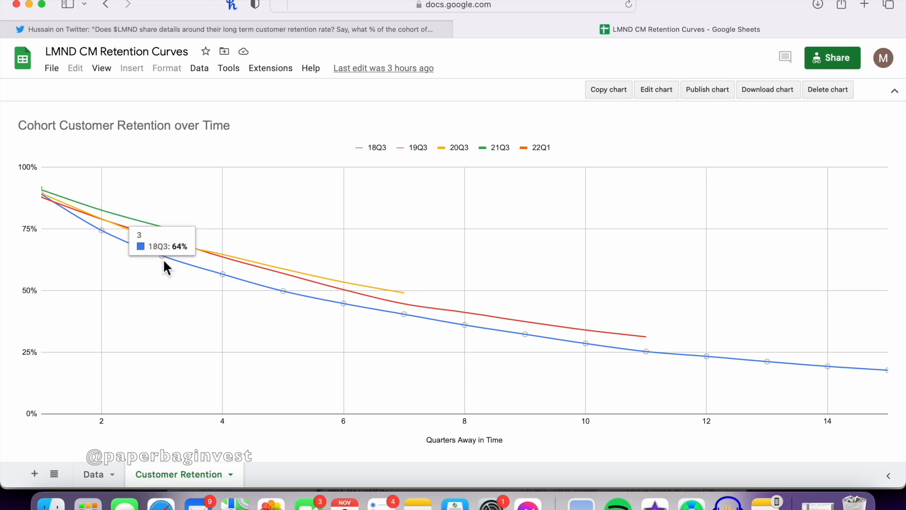
mouse_move(164, 230)
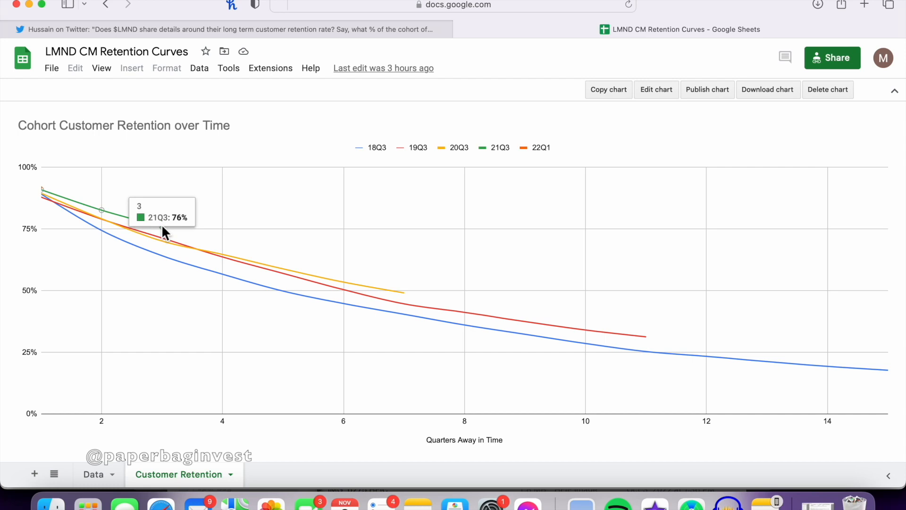
mouse_move(888, 378)
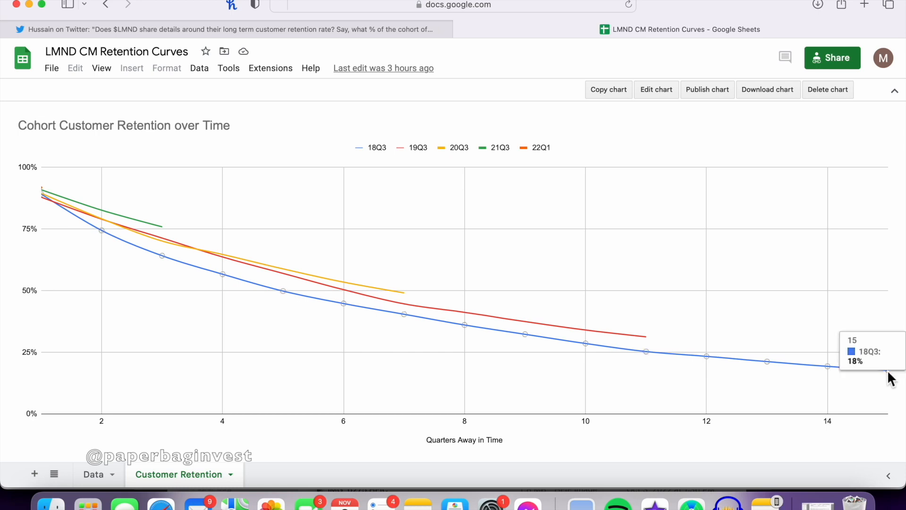
mouse_move(160, 230)
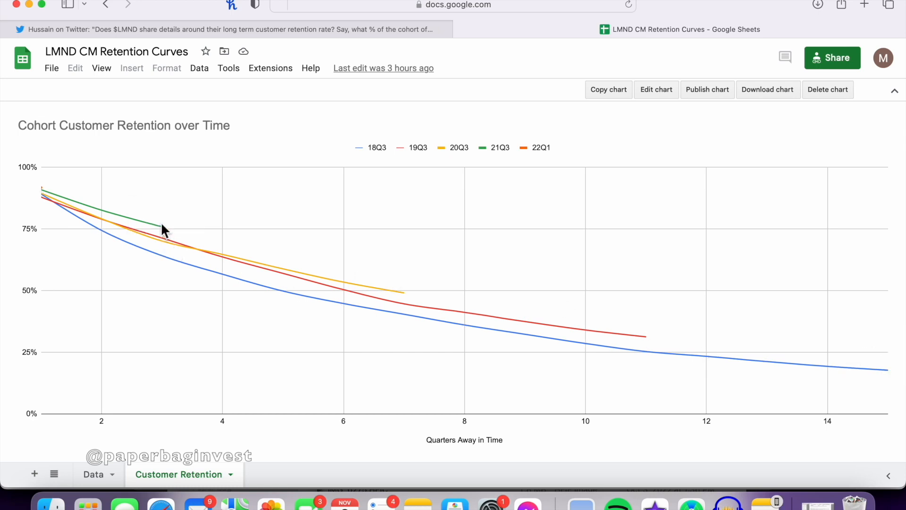
mouse_move(164, 233)
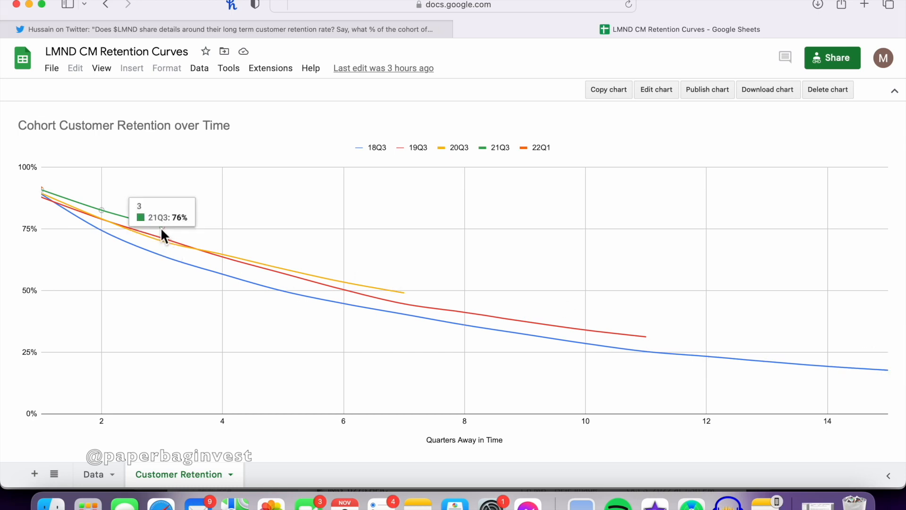
mouse_move(774, 330)
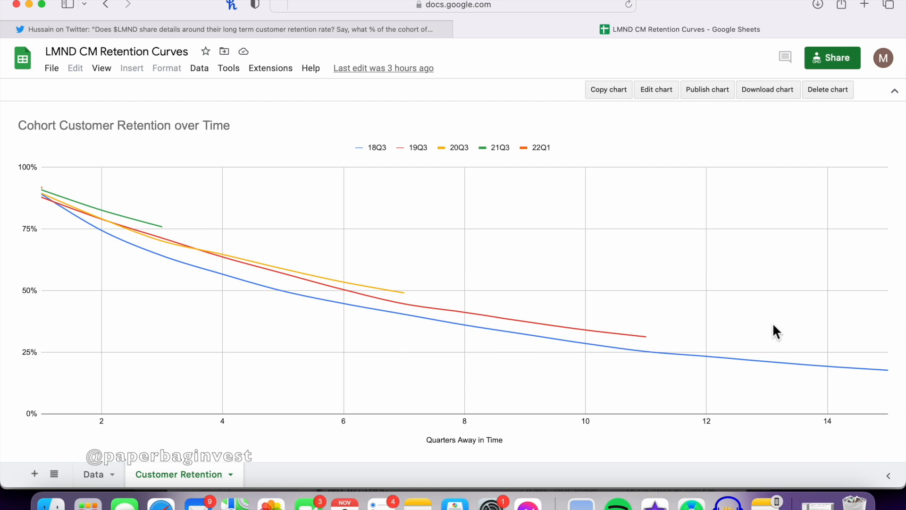
mouse_move(146, 234)
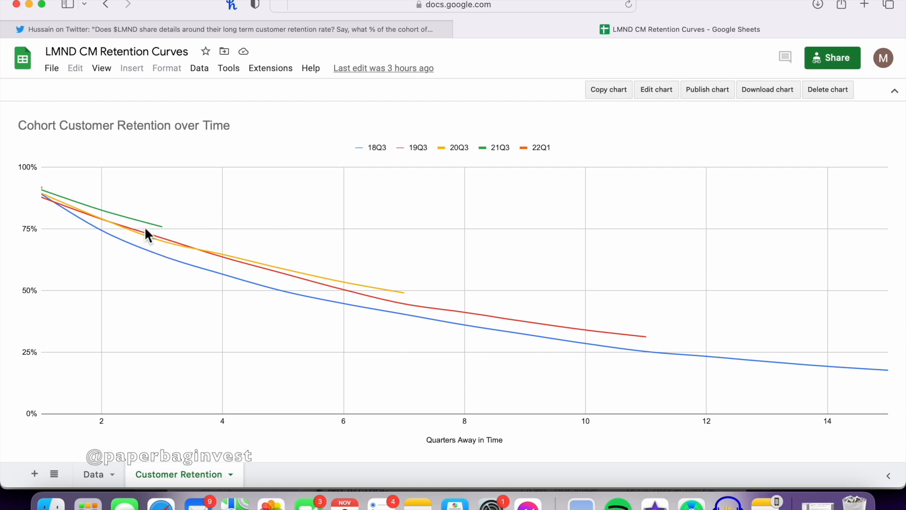
mouse_move(49, 190)
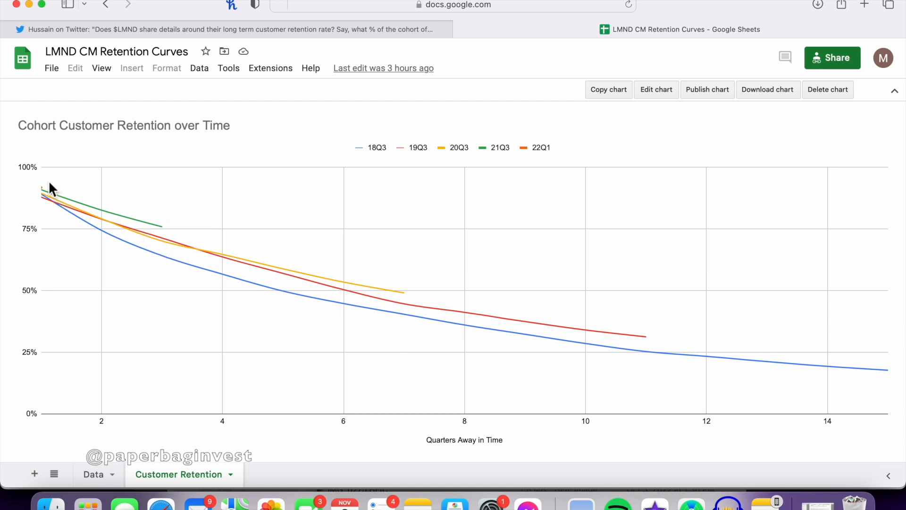
mouse_move(57, 180)
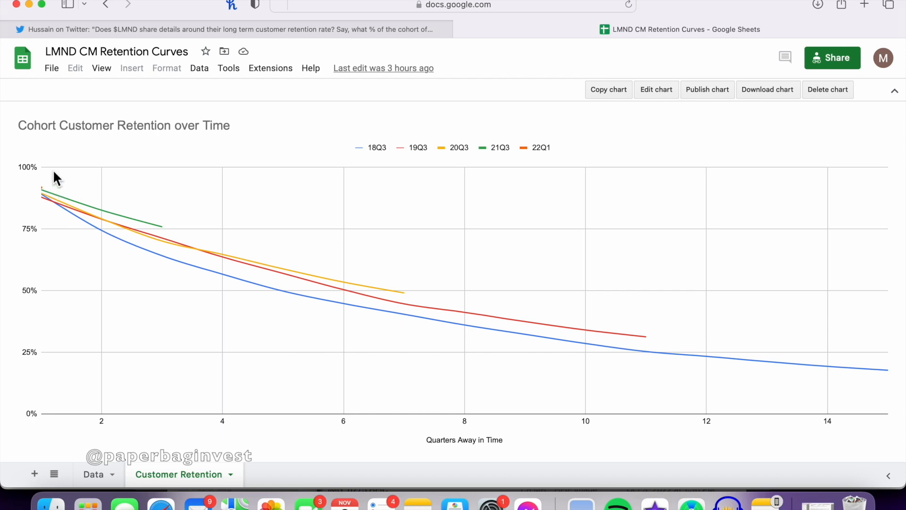
mouse_move(228, 403)
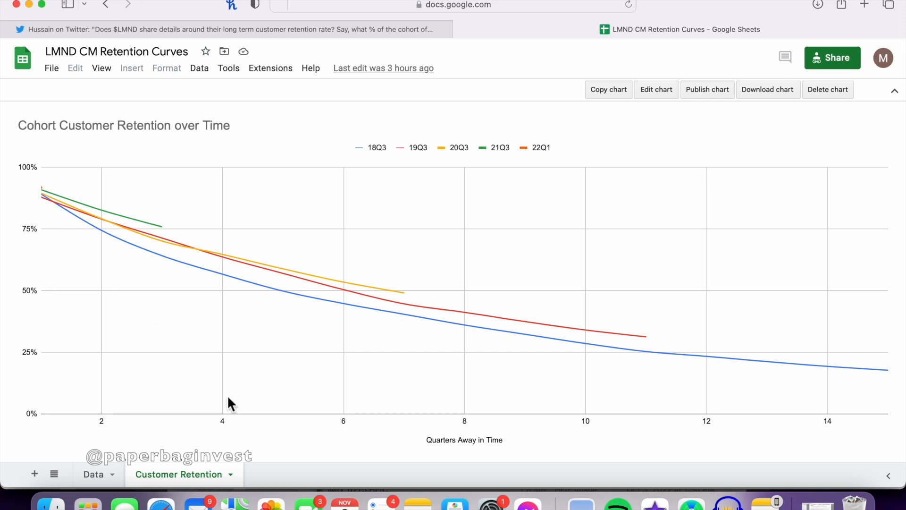
mouse_move(293, 250)
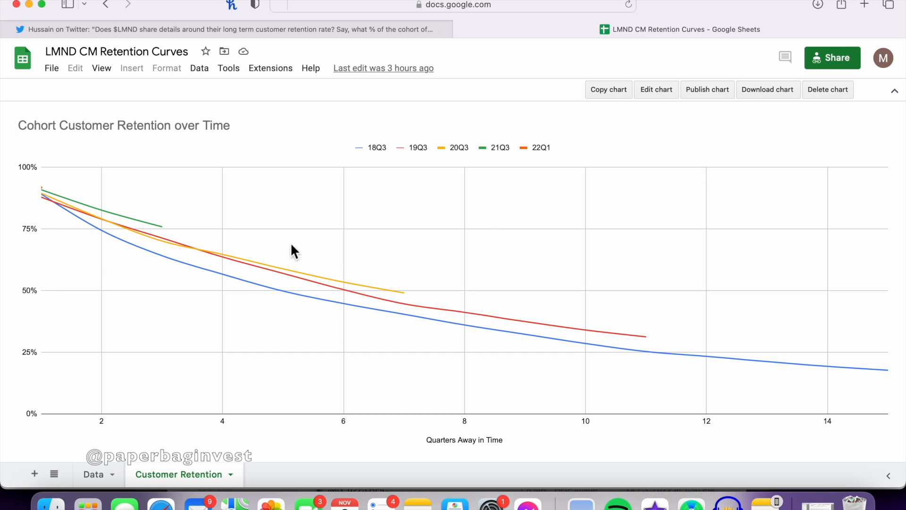
mouse_move(404, 198)
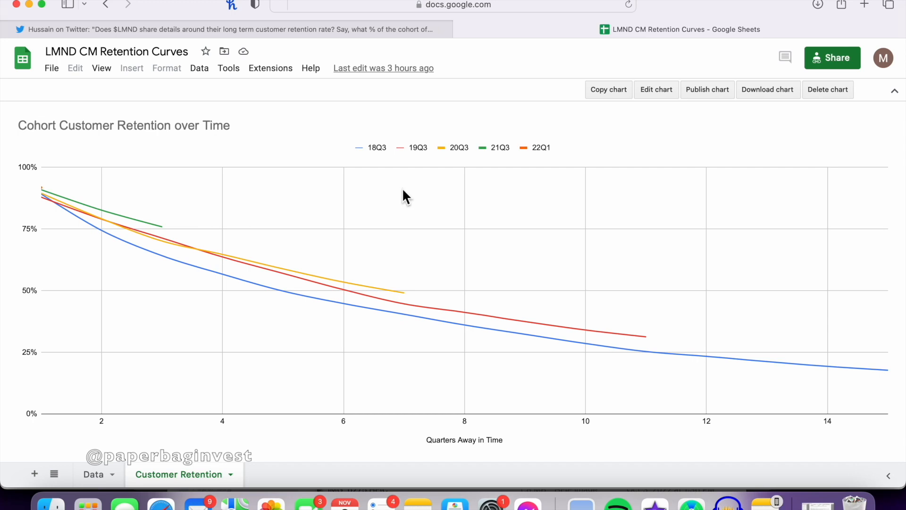
mouse_move(344, 194)
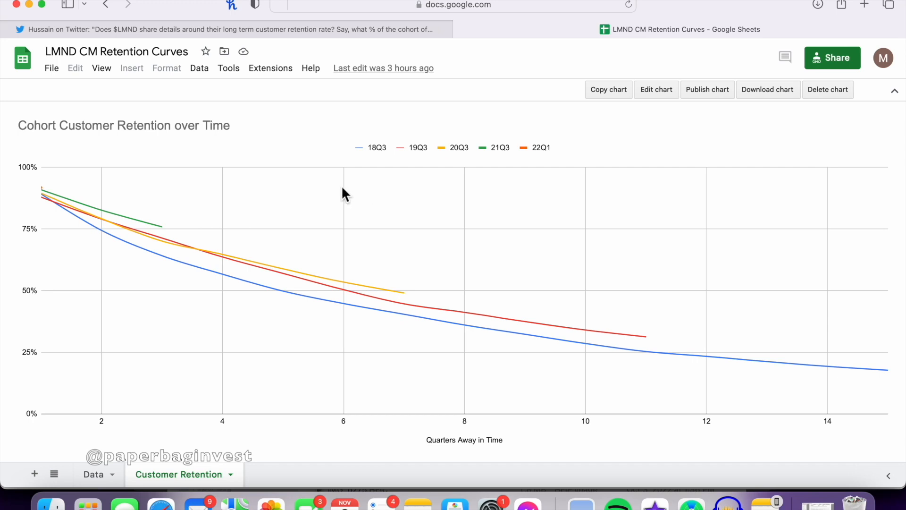
mouse_move(189, 192)
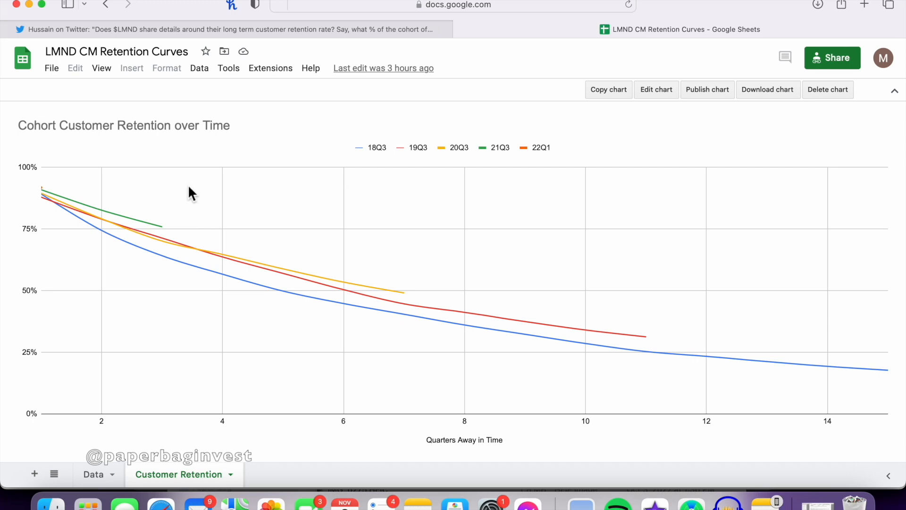
mouse_move(100, 242)
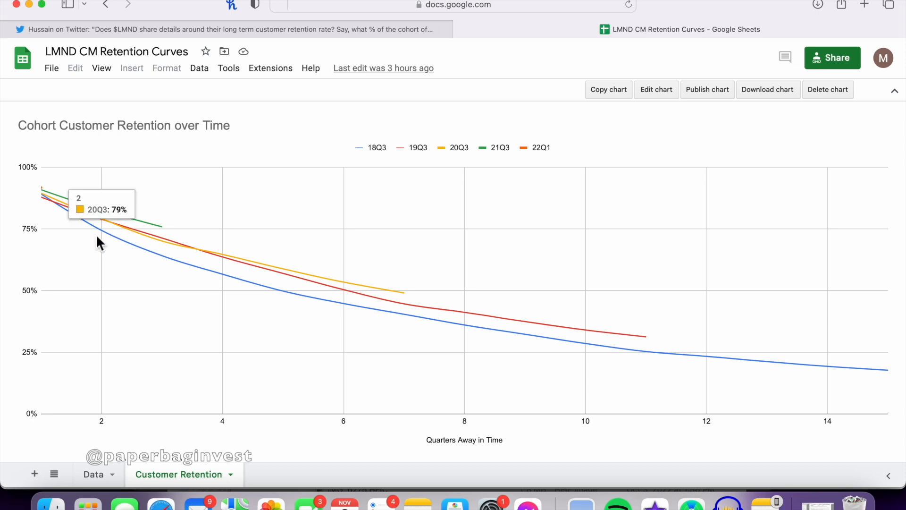
mouse_move(343, 280)
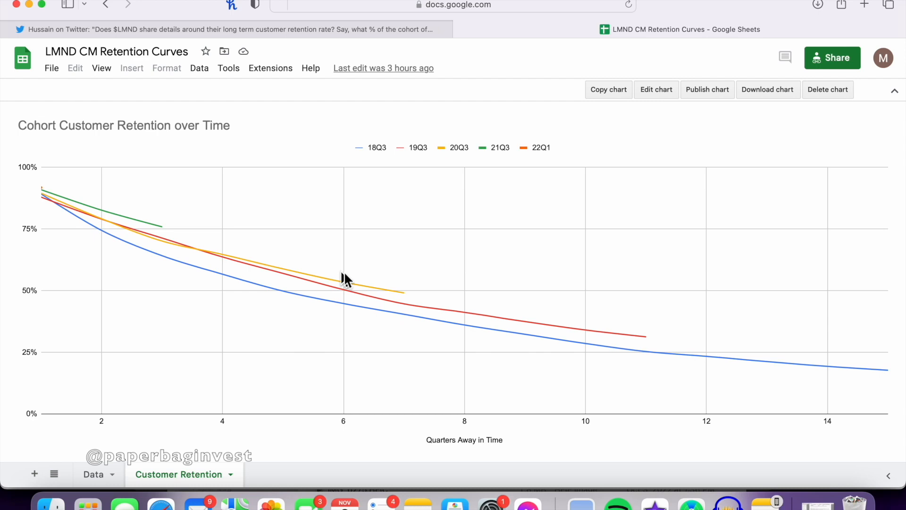
mouse_move(260, 215)
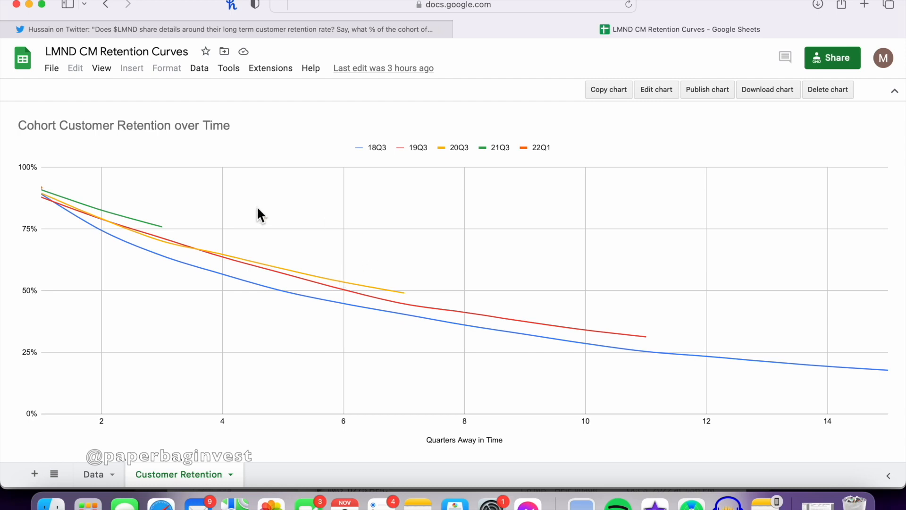
mouse_move(325, 330)
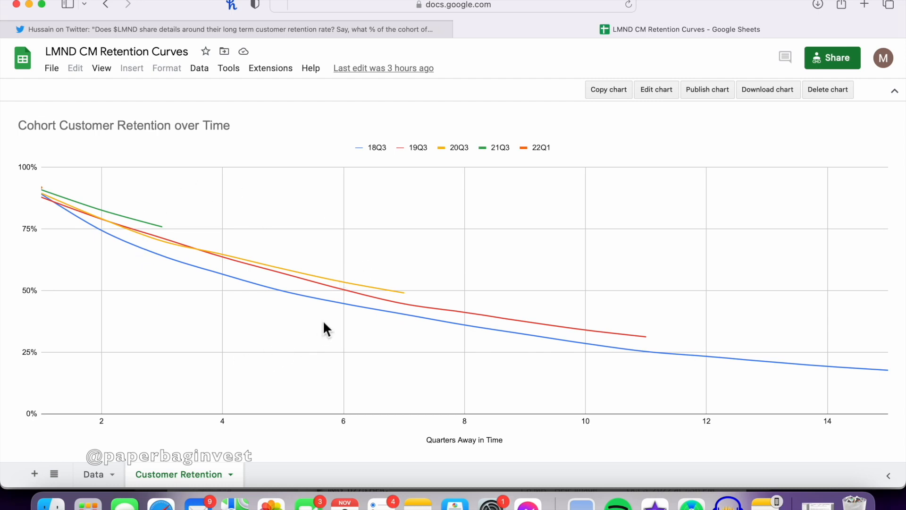
mouse_move(895, 431)
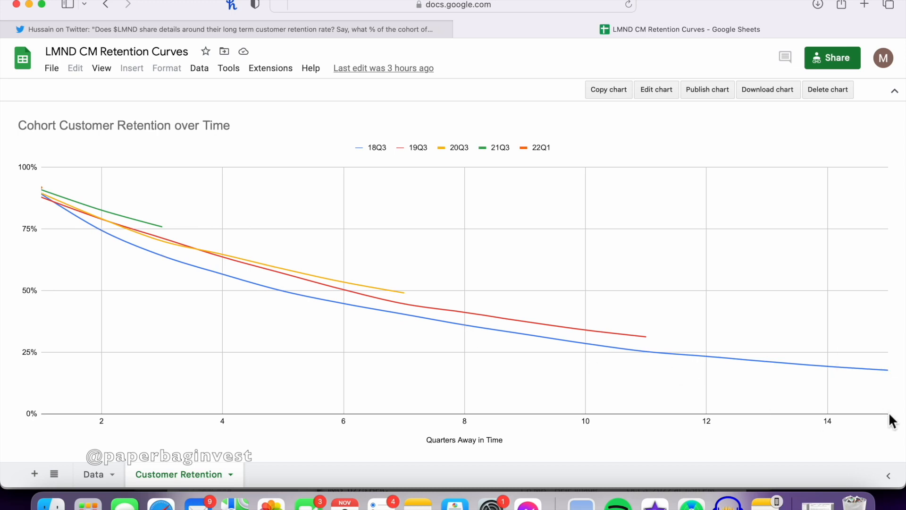
mouse_move(864, 431)
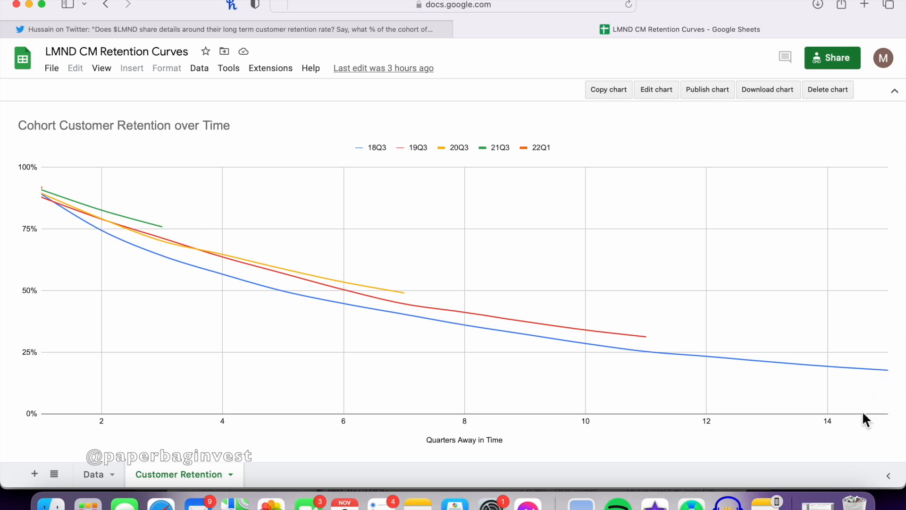
mouse_move(801, 386)
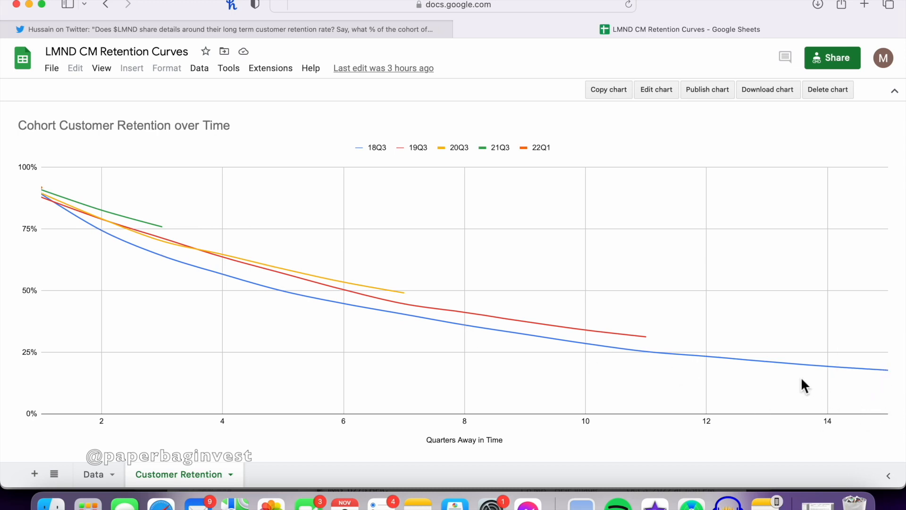
mouse_move(271, 343)
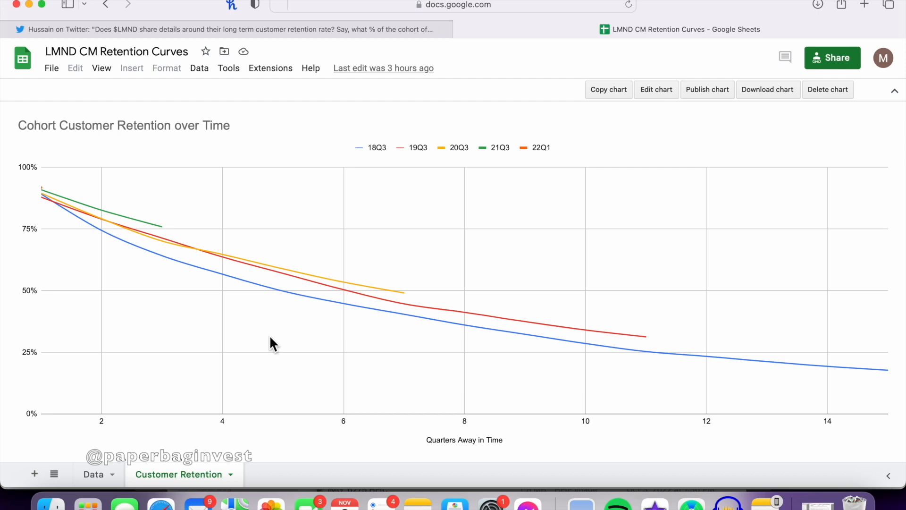
mouse_move(225, 317)
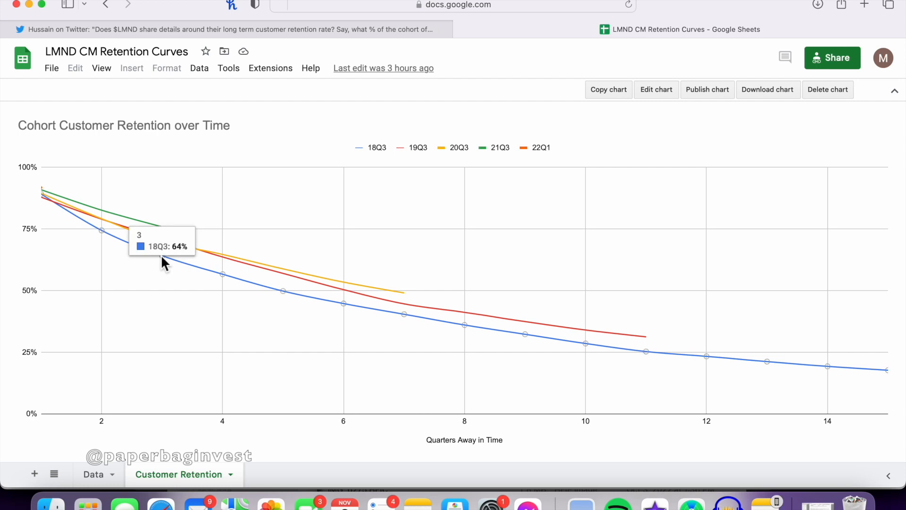
mouse_move(165, 245)
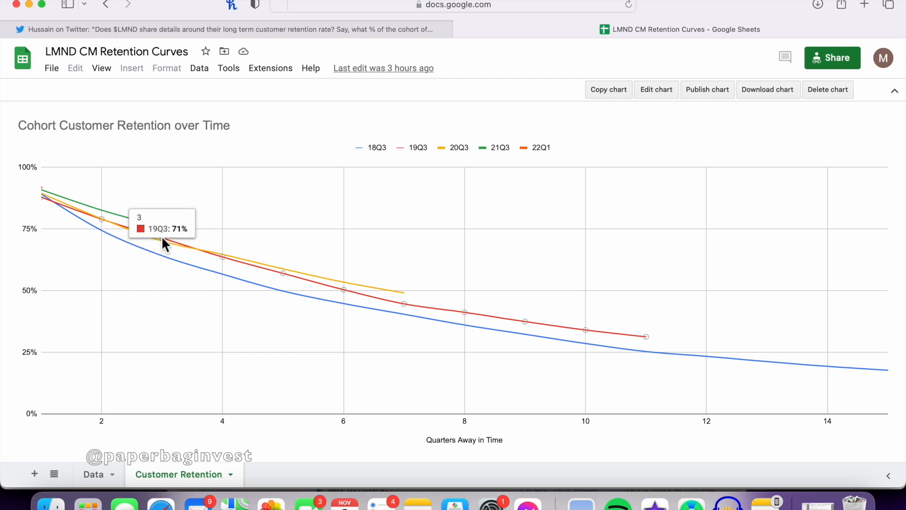
mouse_move(163, 238)
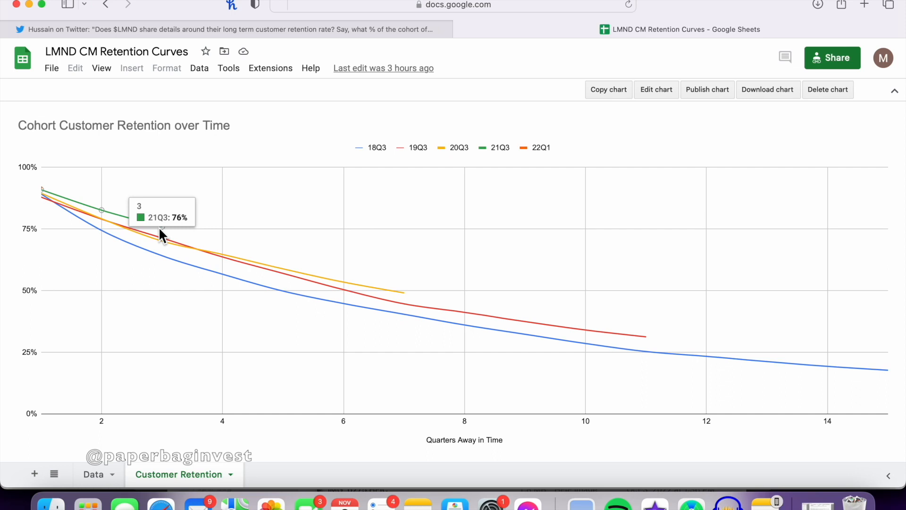
mouse_move(176, 244)
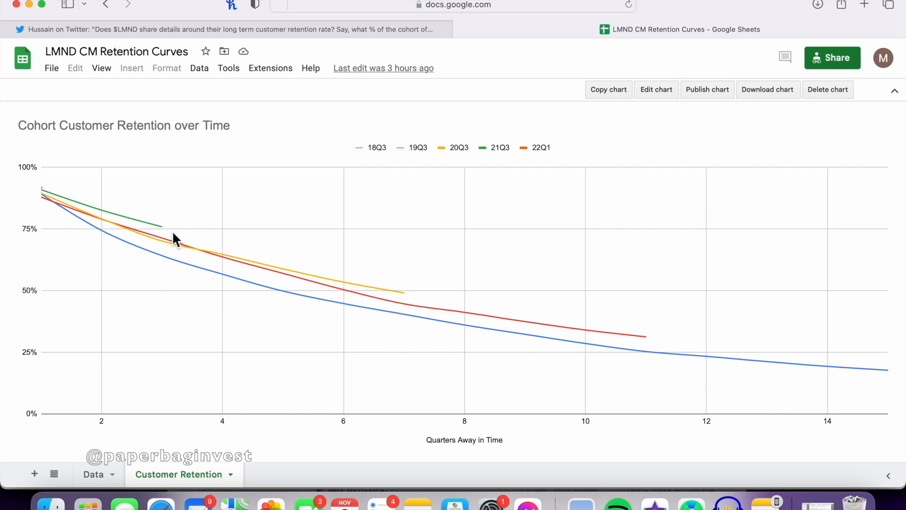
mouse_move(199, 212)
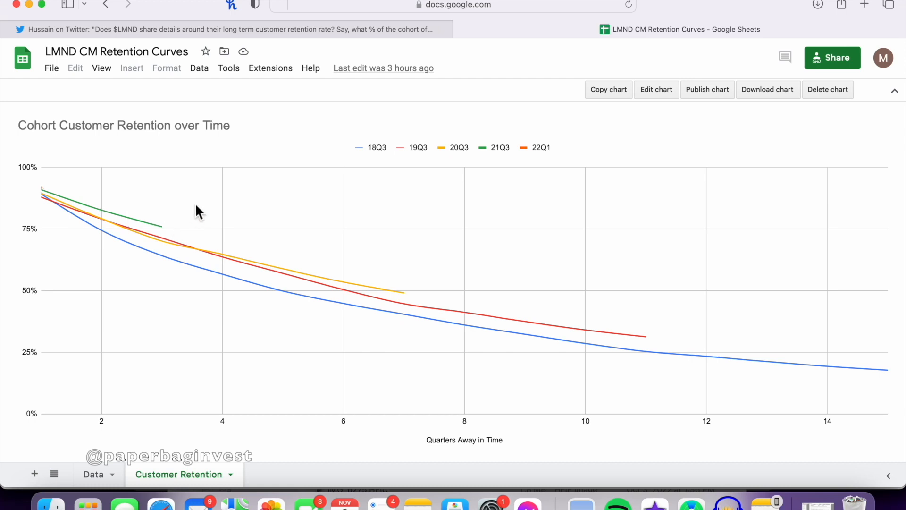
mouse_move(183, 293)
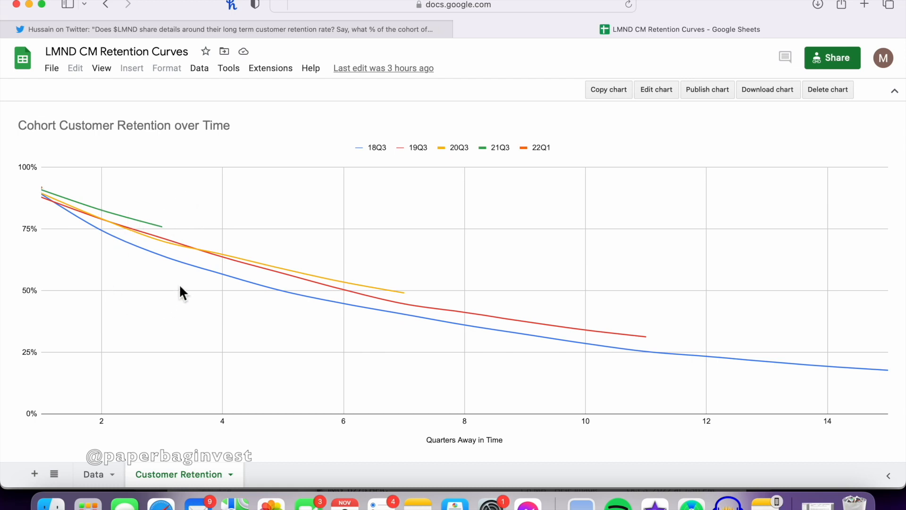
mouse_move(132, 213)
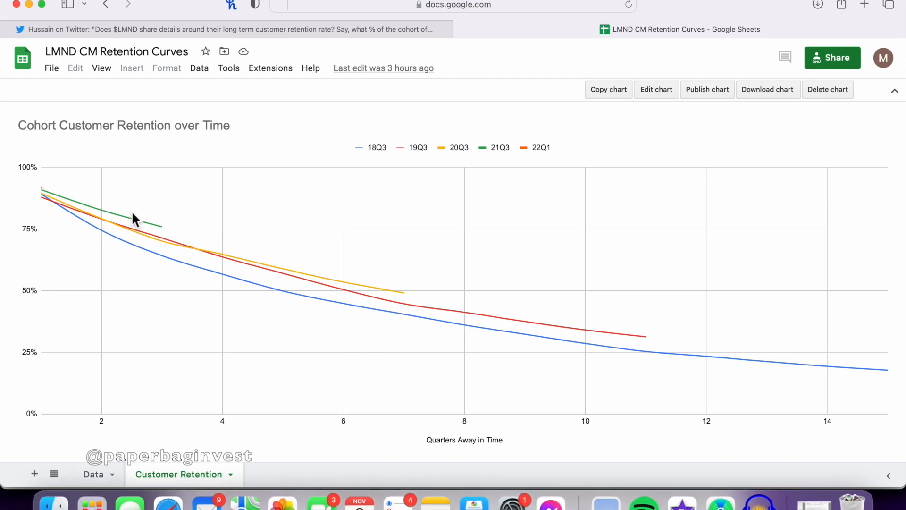
mouse_move(160, 228)
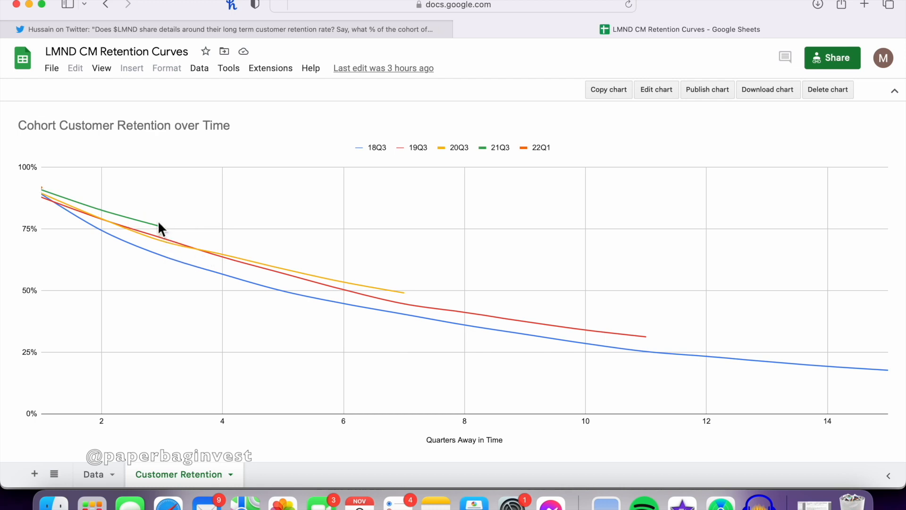
mouse_move(157, 207)
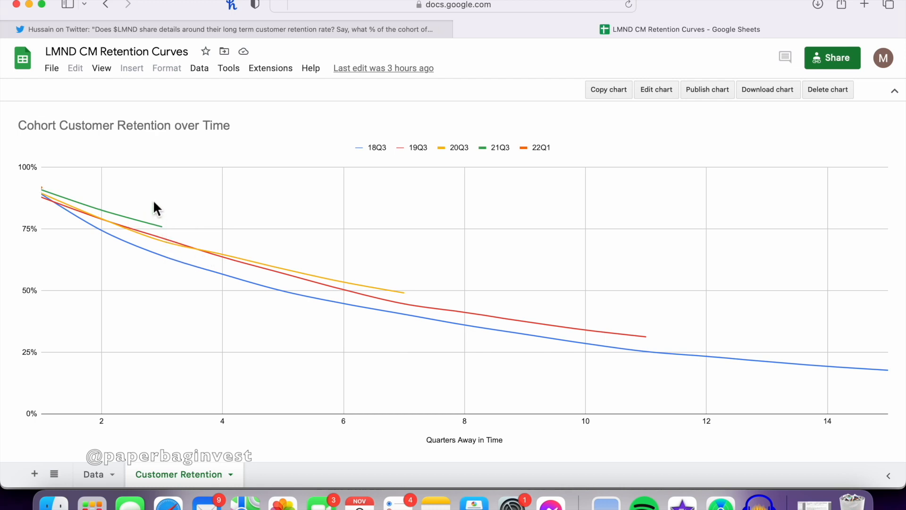
mouse_move(122, 300)
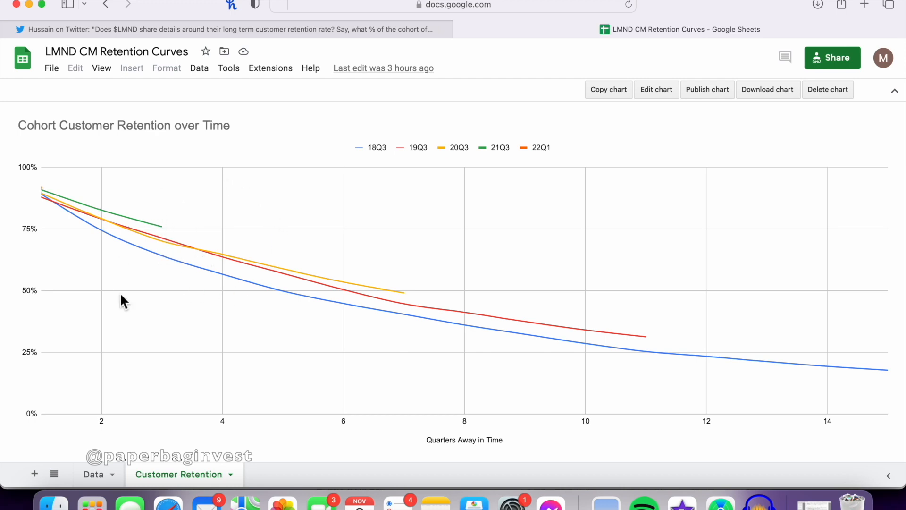
mouse_move(90, 273)
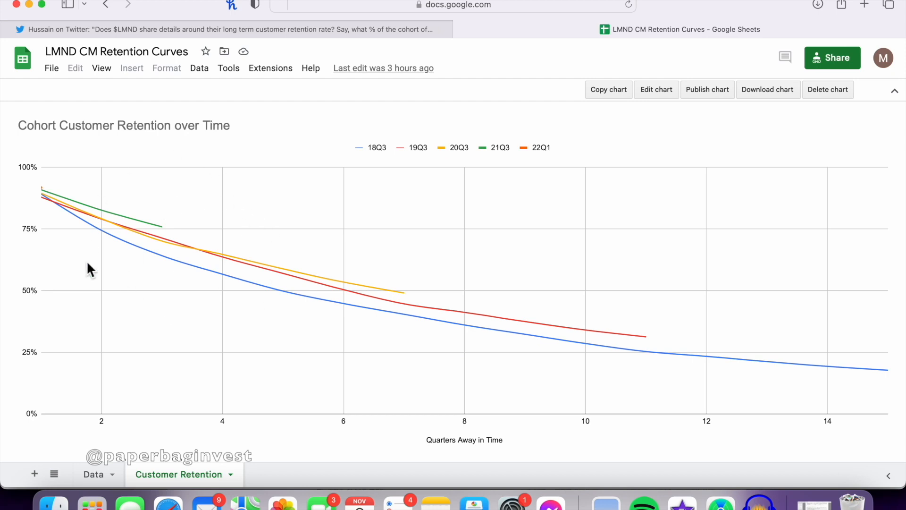
mouse_move(193, 210)
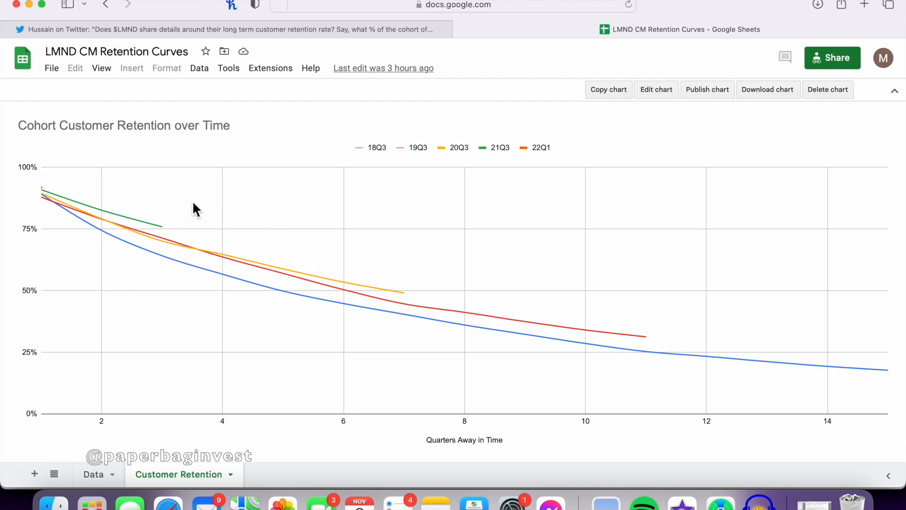
mouse_move(170, 187)
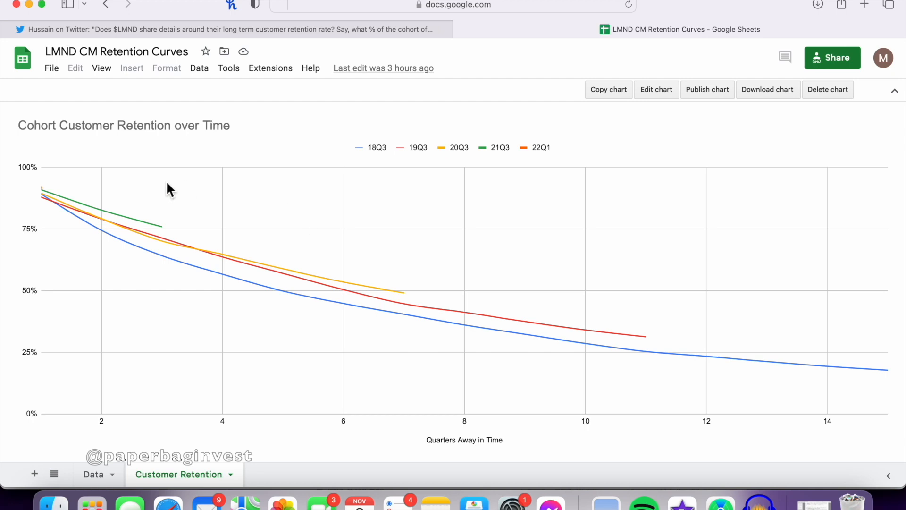